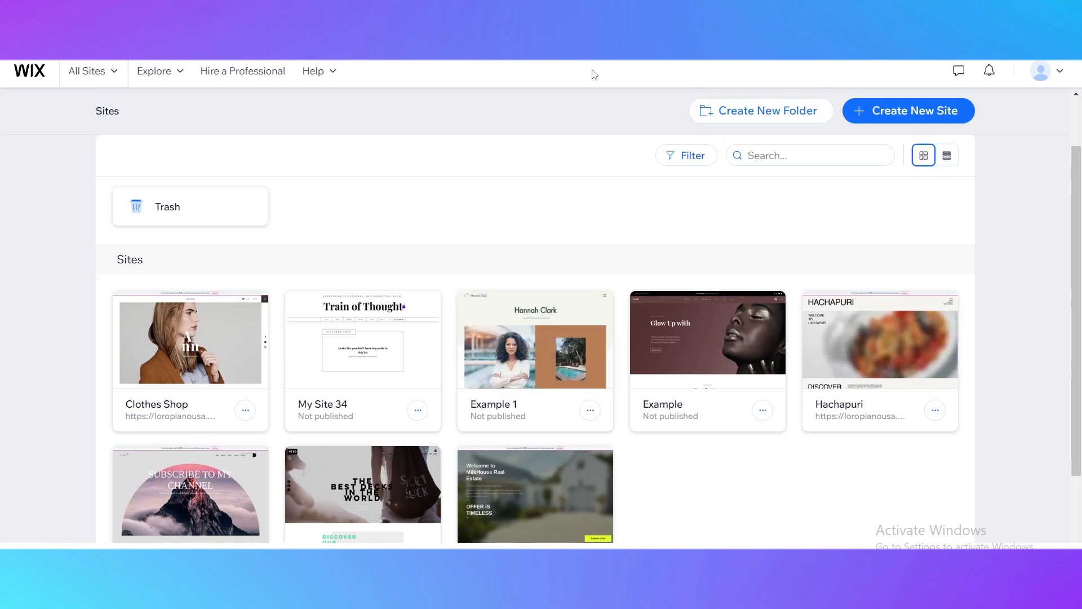
pyautogui.moveTo(352, 228)
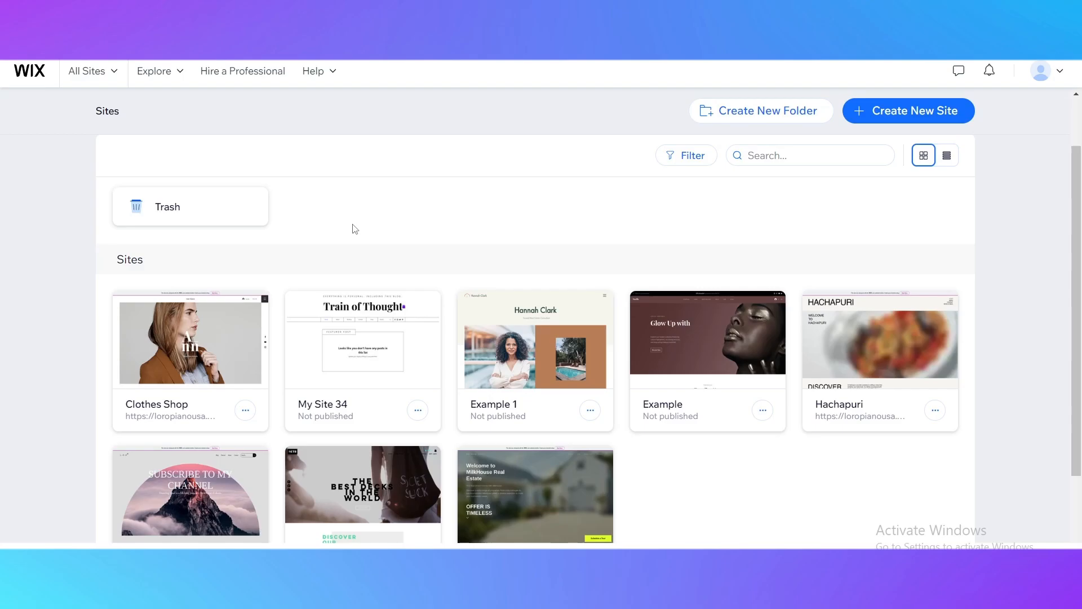
# Step: Start creating a brand-new site from the Sites page, reaching the AI setup prompt
pyautogui.scroll(-3)
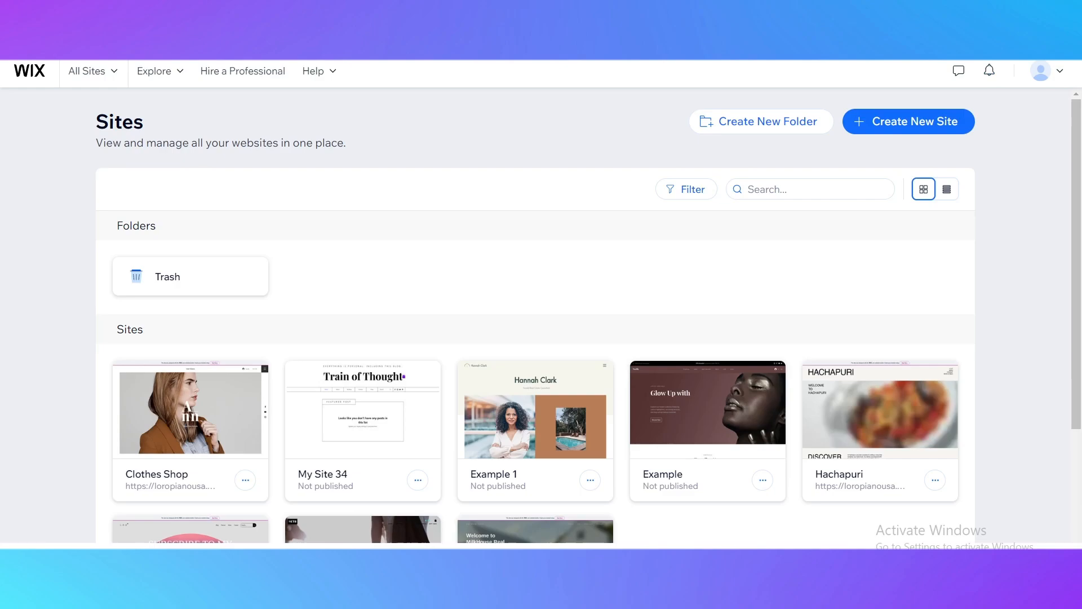
pyautogui.click(1043, 71)
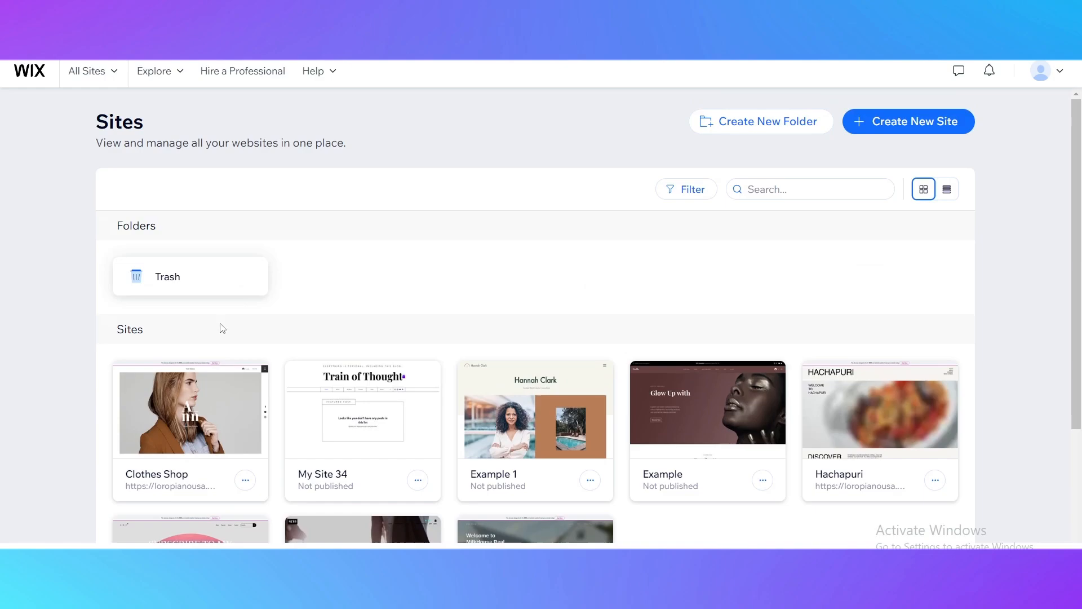
pyautogui.moveTo(189, 409)
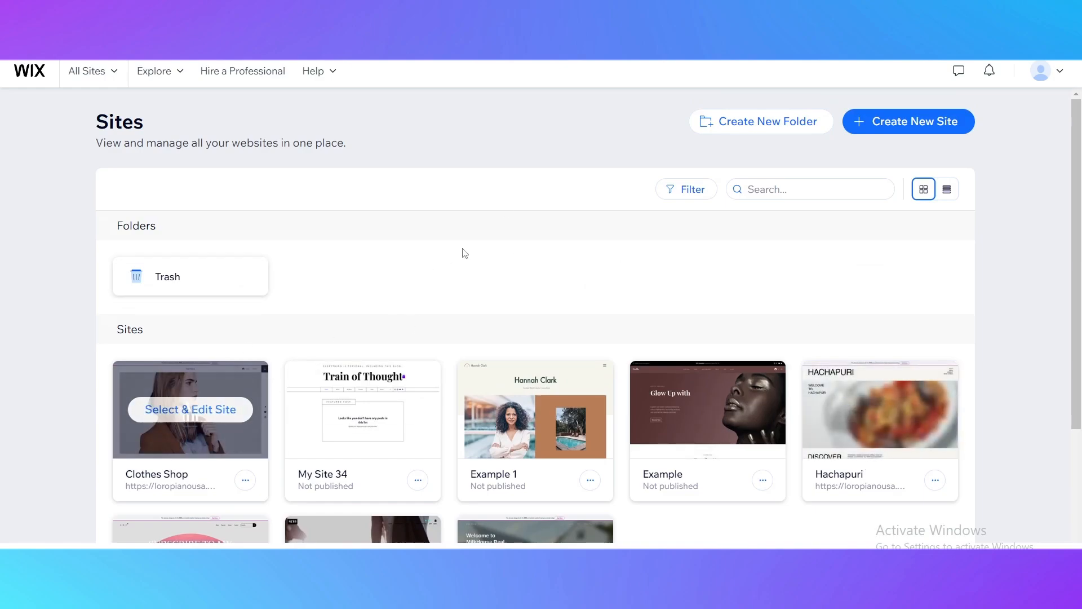
pyautogui.moveTo(804, 304)
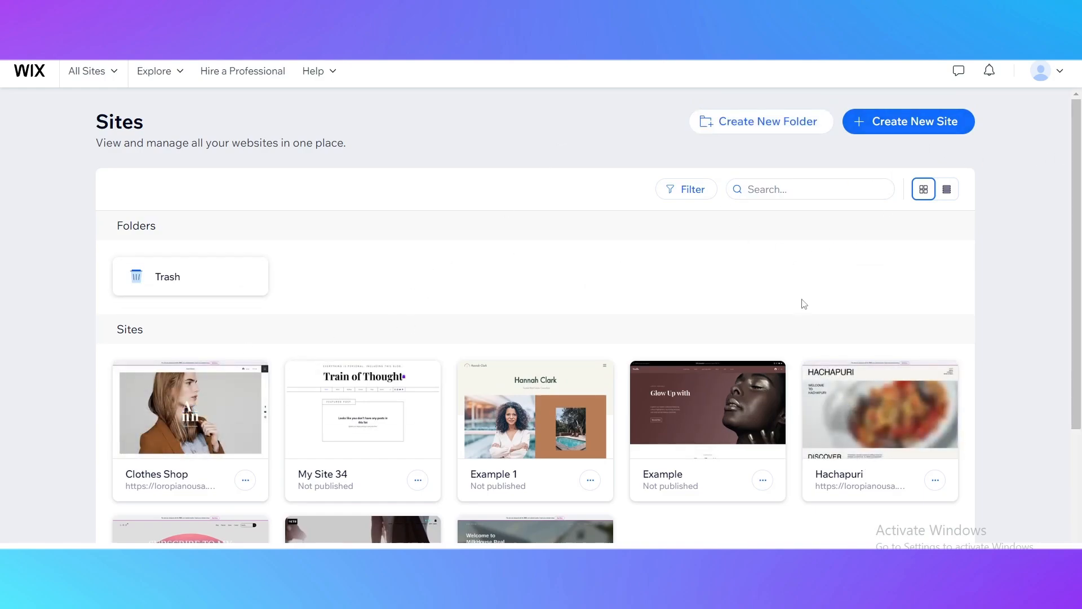
pyautogui.moveTo(884, 133)
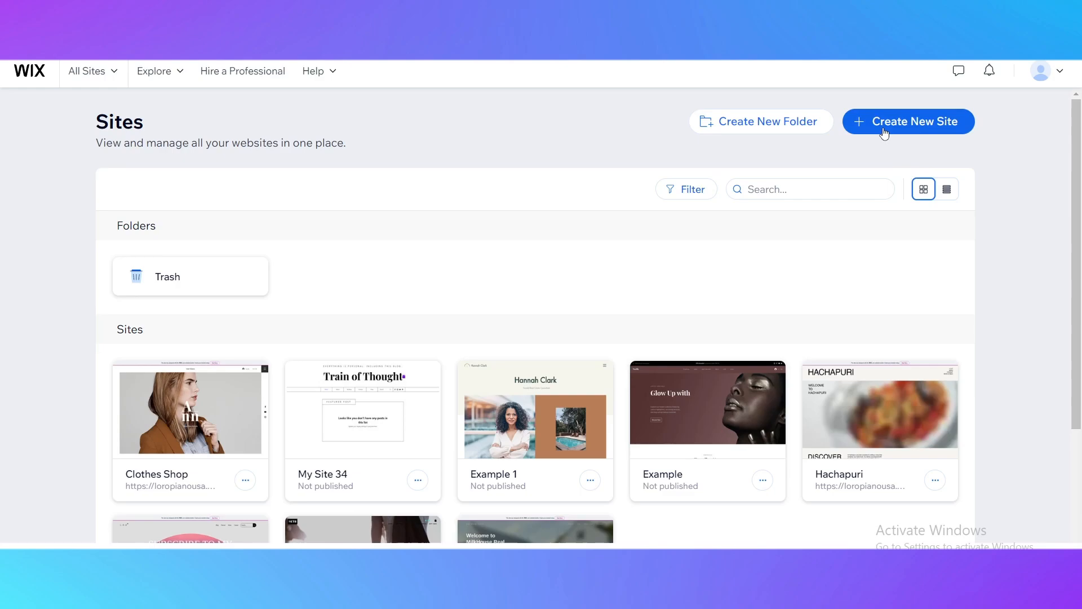
pyautogui.click(908, 120)
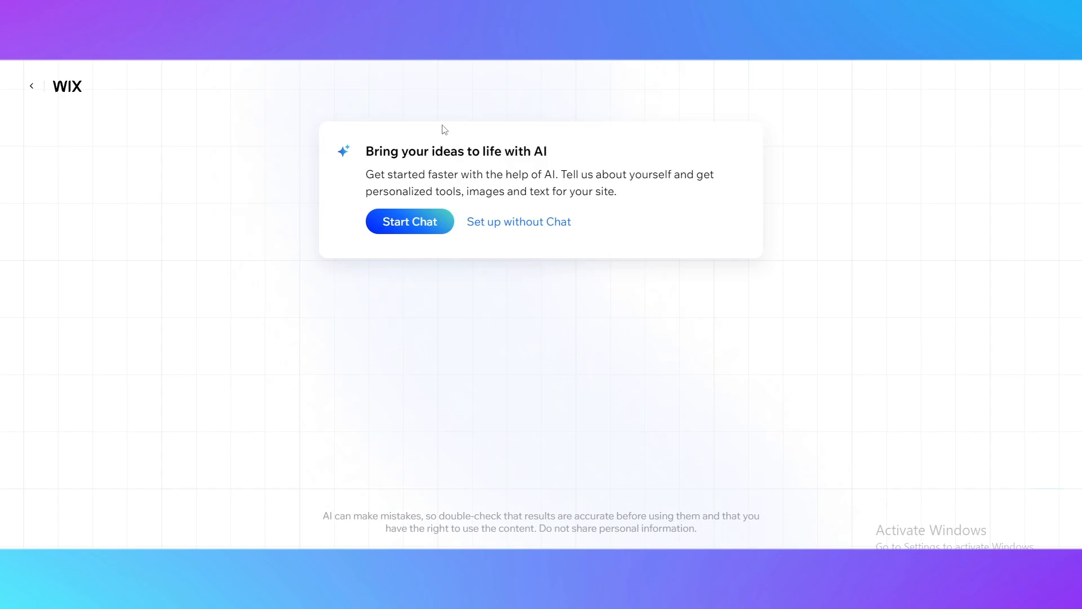
pyautogui.moveTo(519, 222)
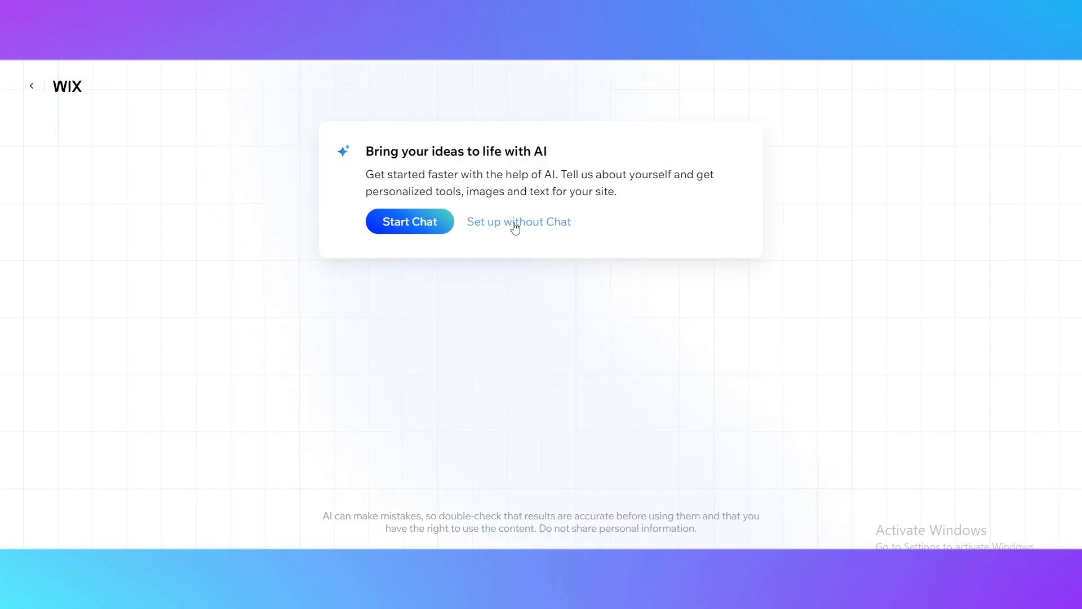
# Step: Skip the AI chat, clear the mistyped 'aff' search and pick Online Store as the site type
pyautogui.click(518, 222)
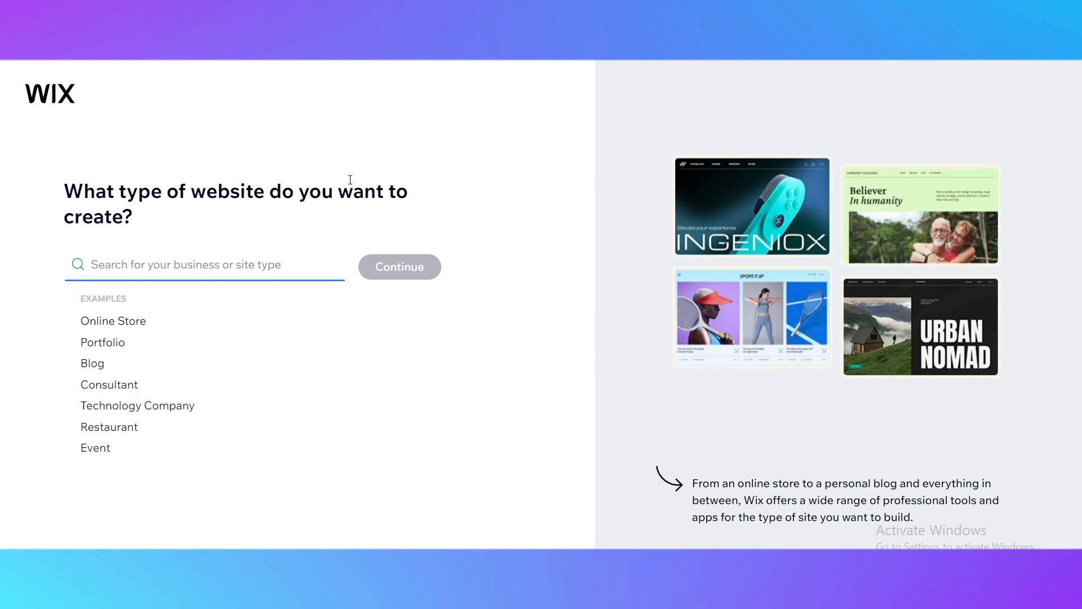
pyautogui.write('affiliar')
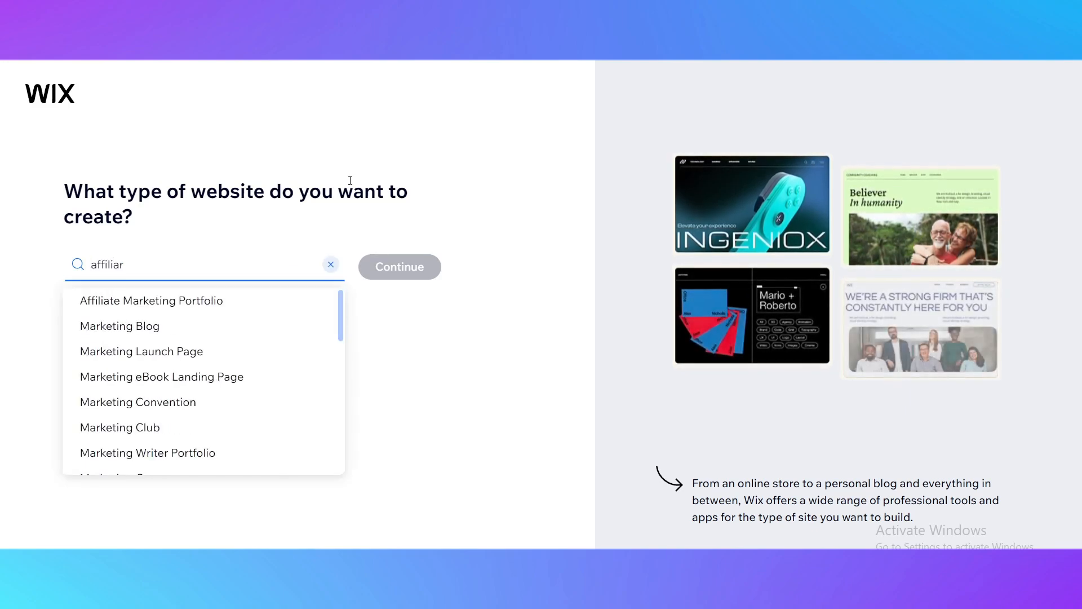
pyautogui.press('Backspace')
pyautogui.write('te')
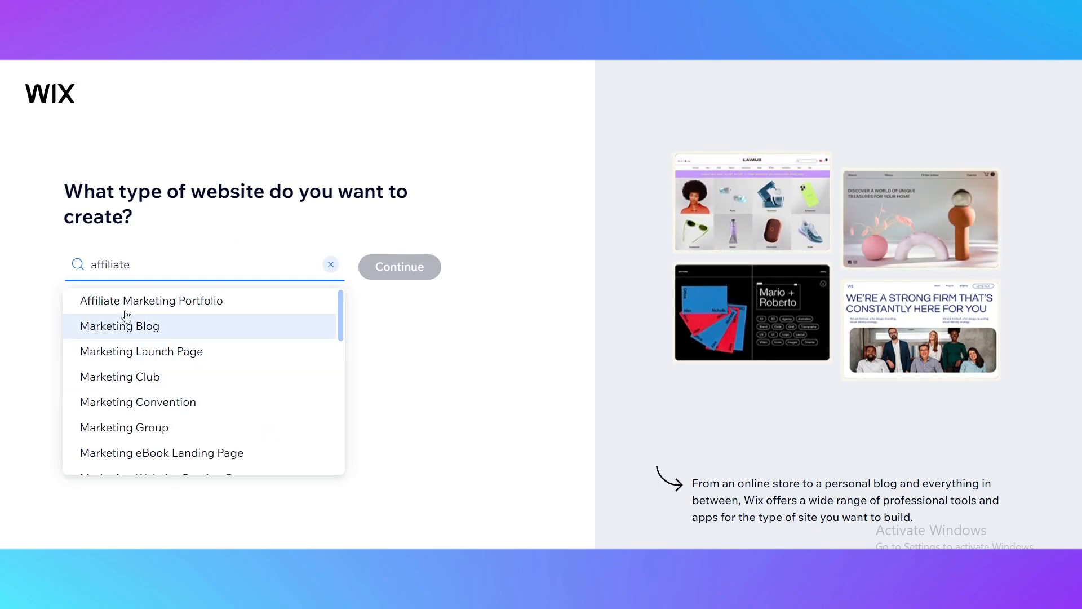
pyautogui.scroll(-3)
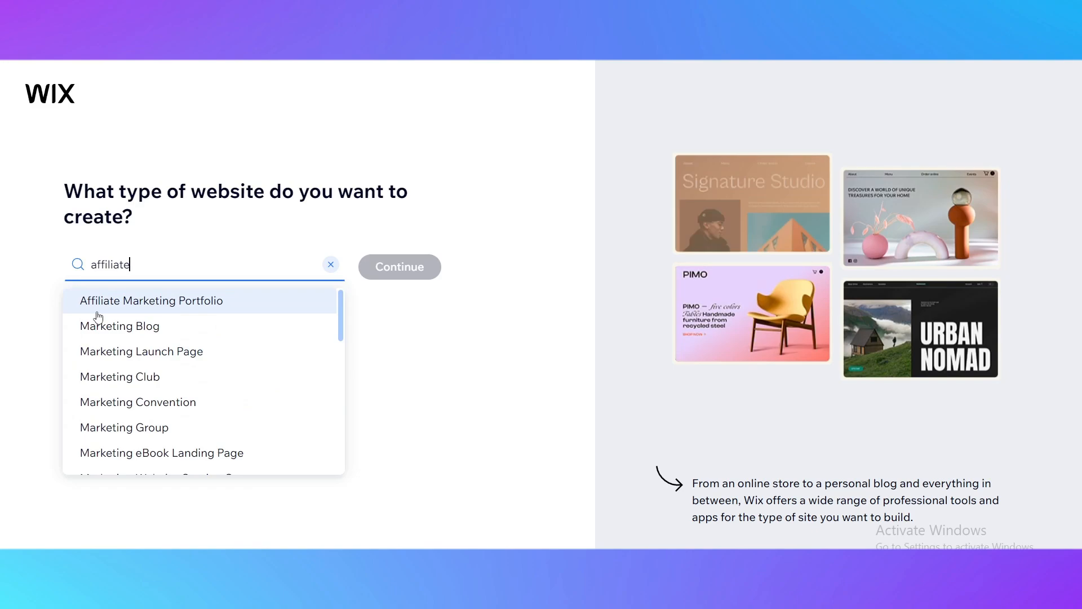
pyautogui.moveTo(120, 326)
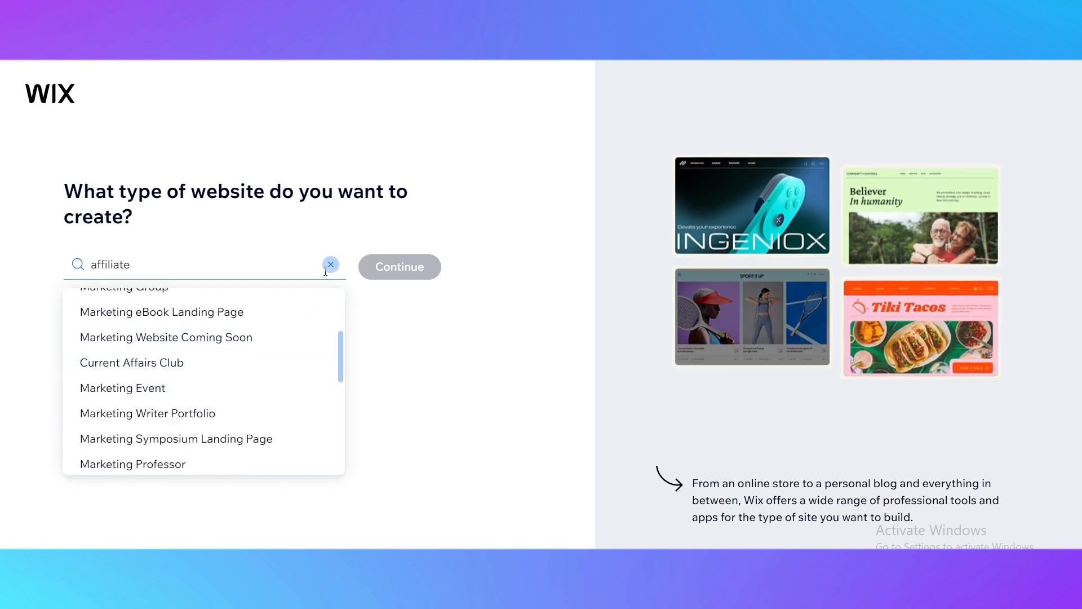
pyautogui.click(330, 264)
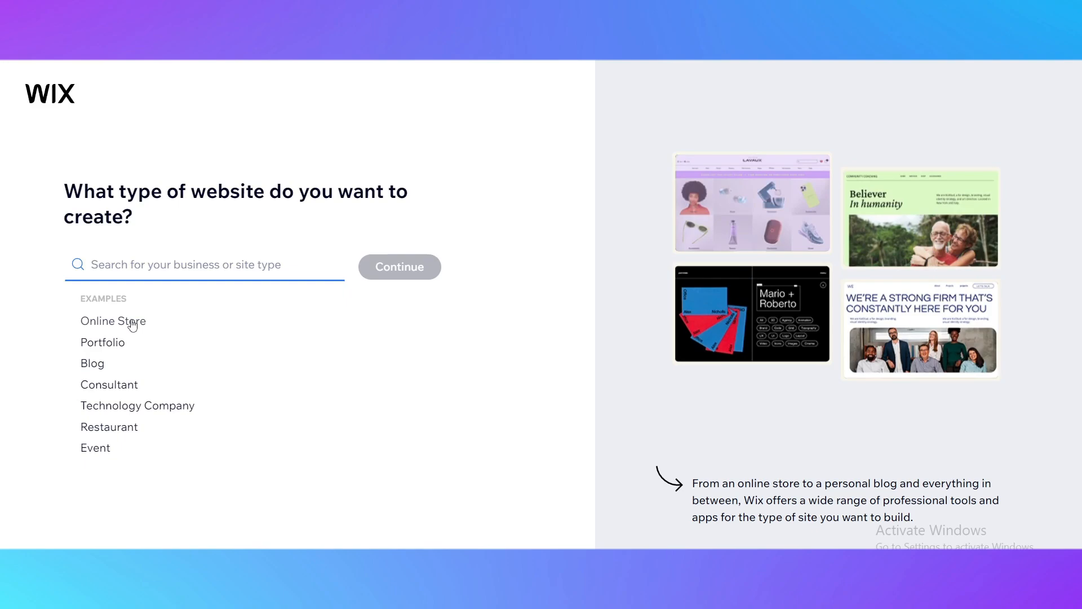
pyautogui.click(113, 321)
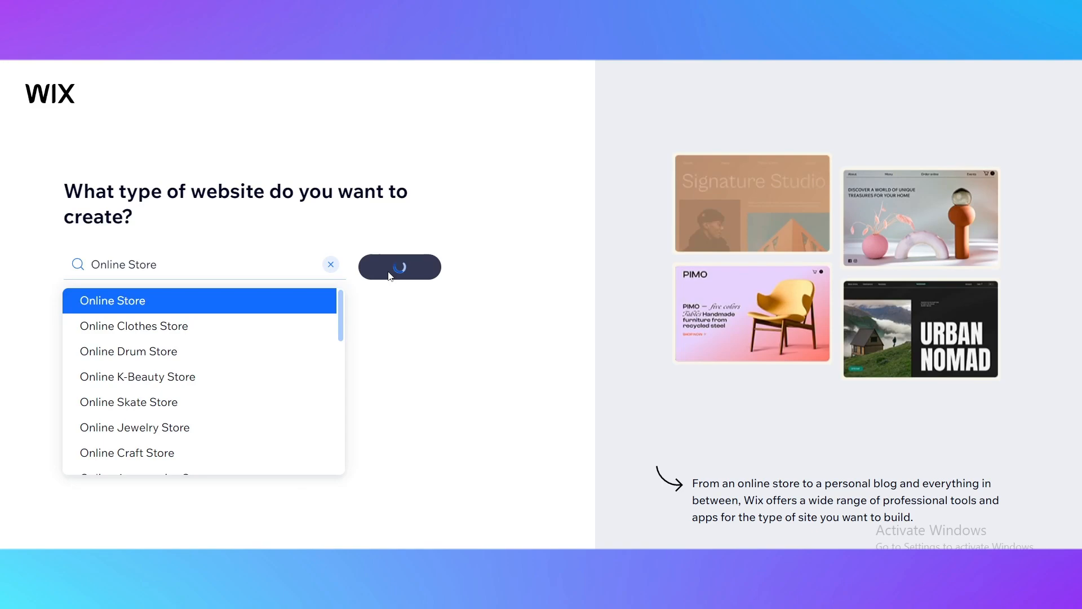
# Step: Continue with Online Store to create the site and land on its My Site 36 dashboard
pyautogui.click(399, 268)
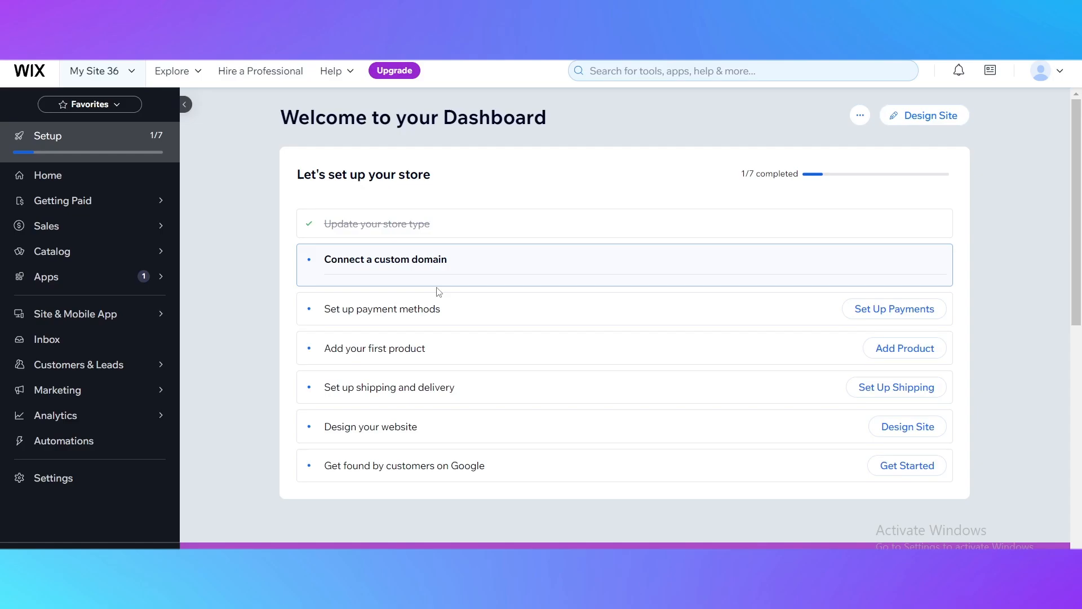
pyautogui.moveTo(435, 292)
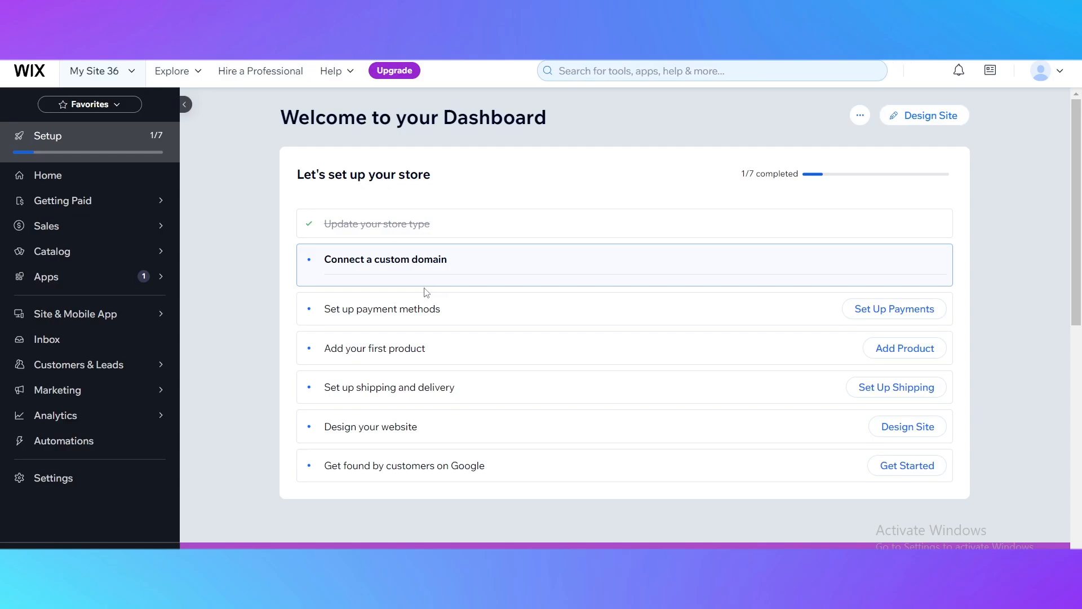
# Step: Begin the store setup questionnaire and confirm 'Example' as the store name
pyautogui.click(384, 259)
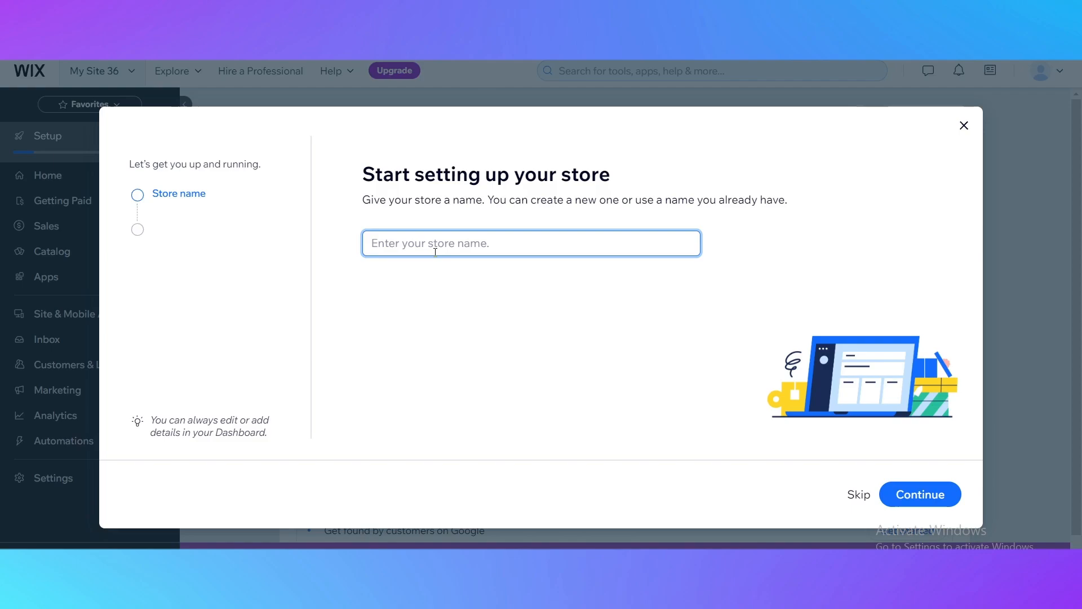
pyautogui.write('Example')
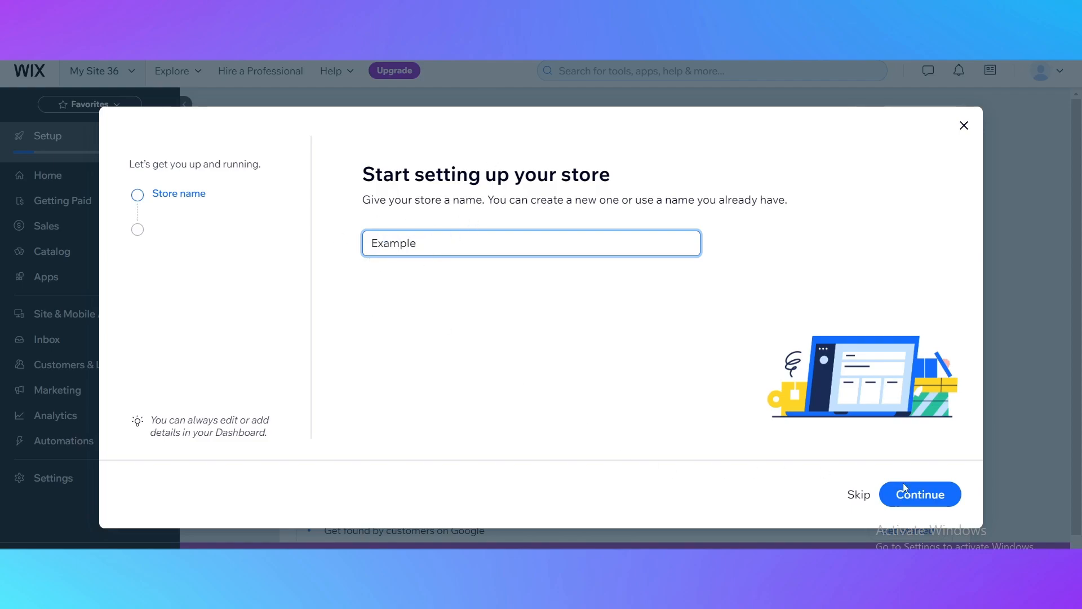
pyautogui.click(920, 494)
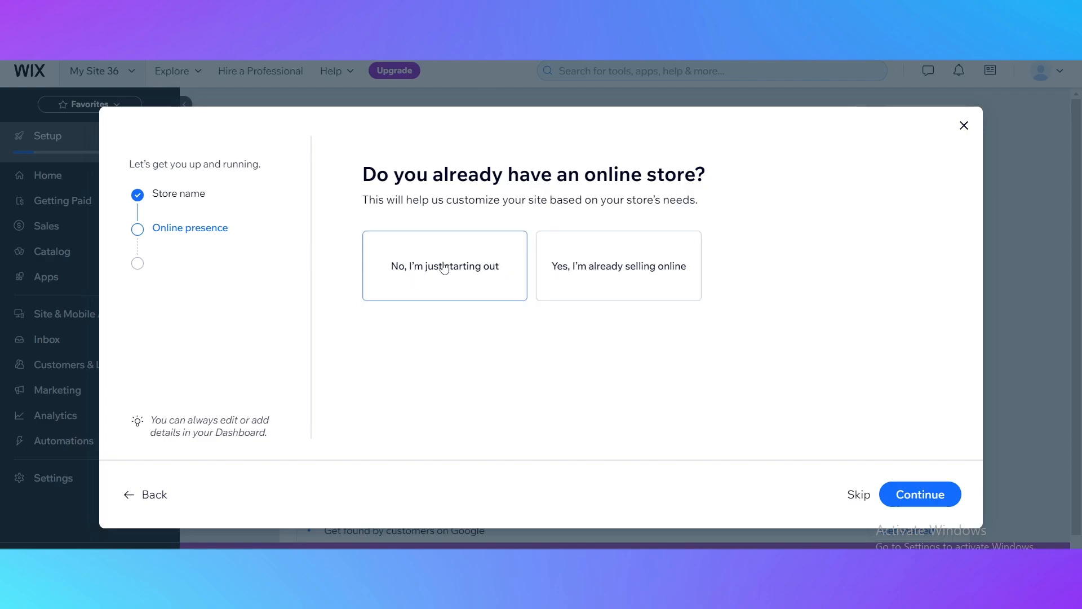
pyautogui.moveTo(488, 301)
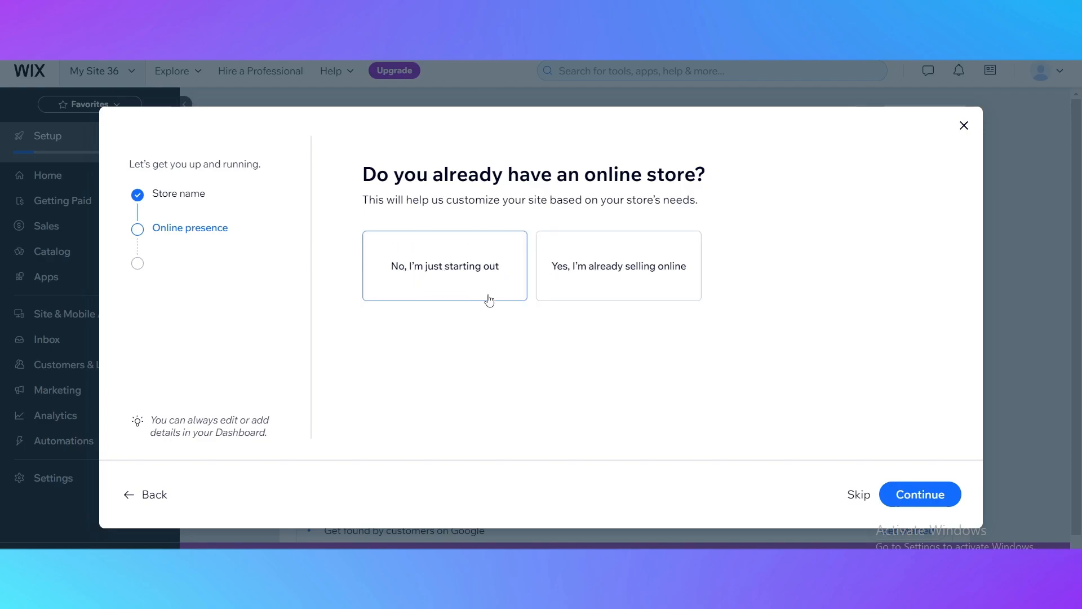
# Step: Answer 'just starting out' and tick Physical, Dropshipping and Services as product types
pyautogui.click(920, 493)
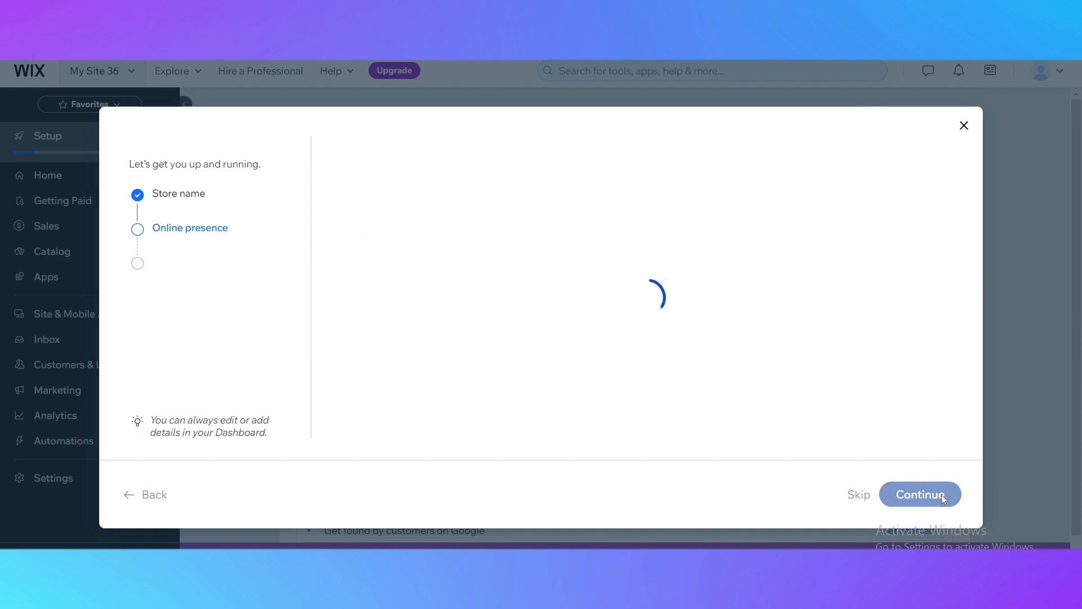
pyautogui.click(920, 494)
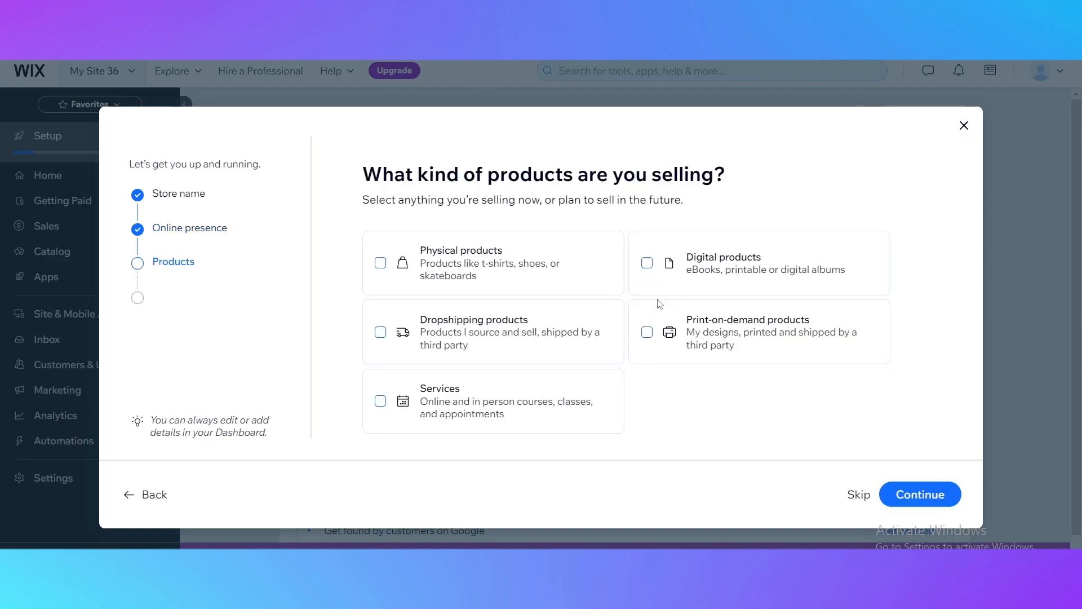
pyautogui.moveTo(455, 192)
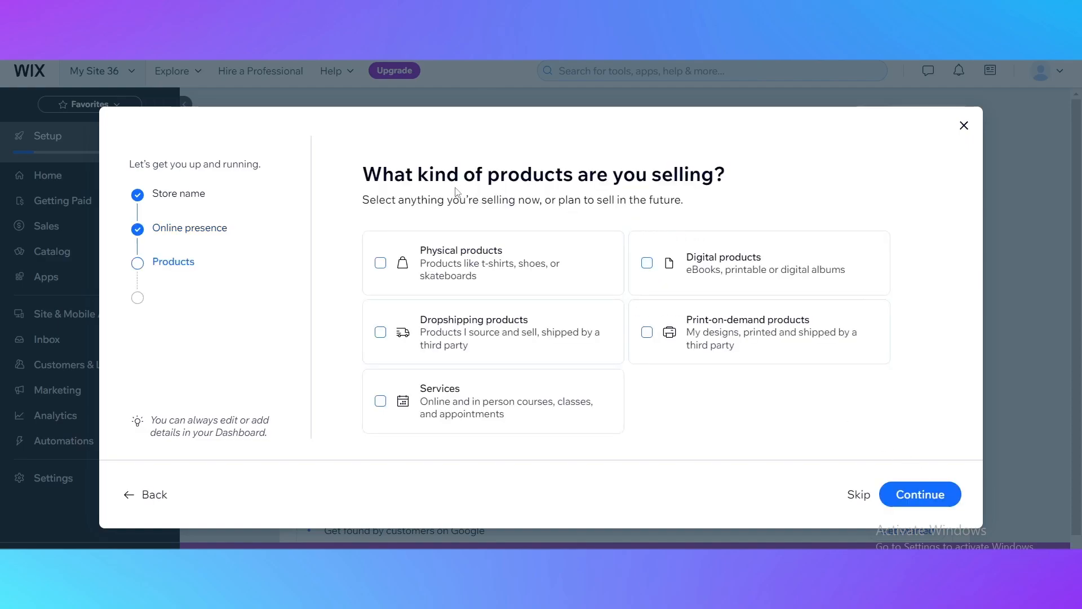
pyautogui.moveTo(683, 194)
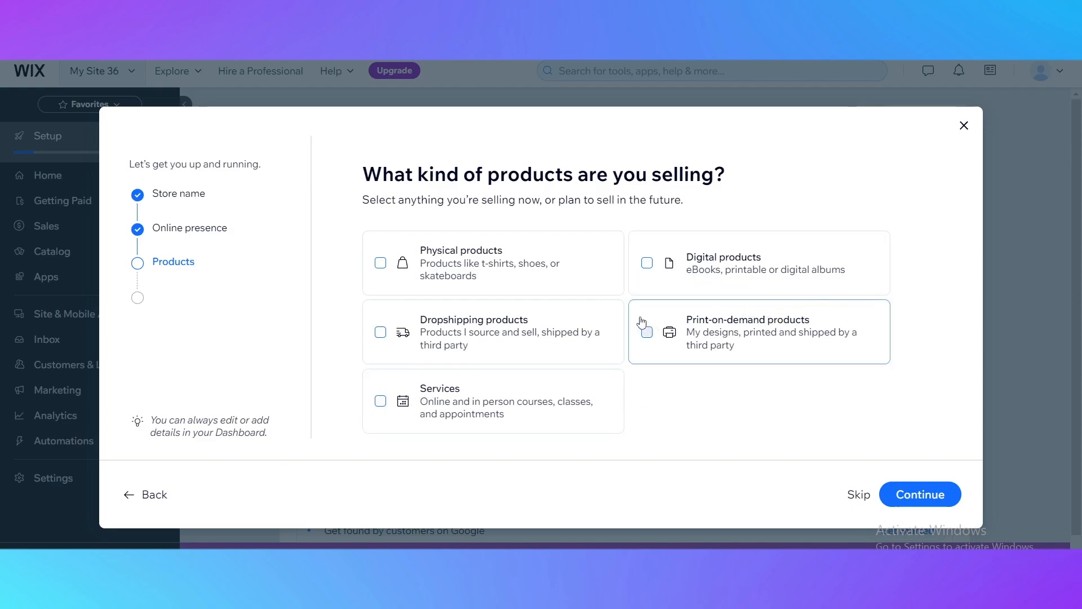
pyautogui.click(380, 262)
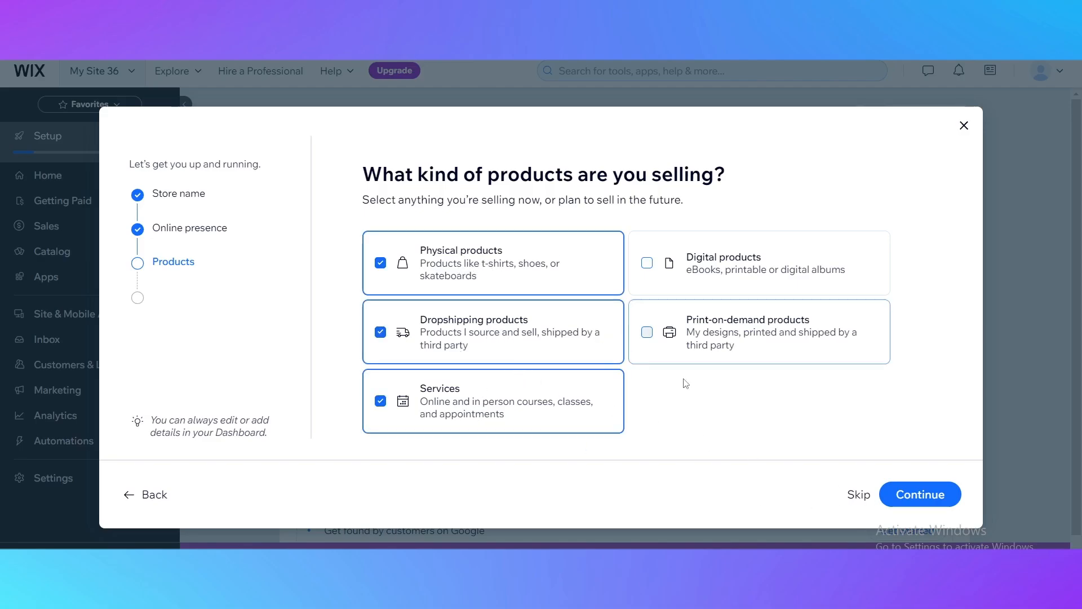
# Step: Confirm the product types, keep Online store as the sales channel and finish to the dashboard
pyautogui.click(919, 494)
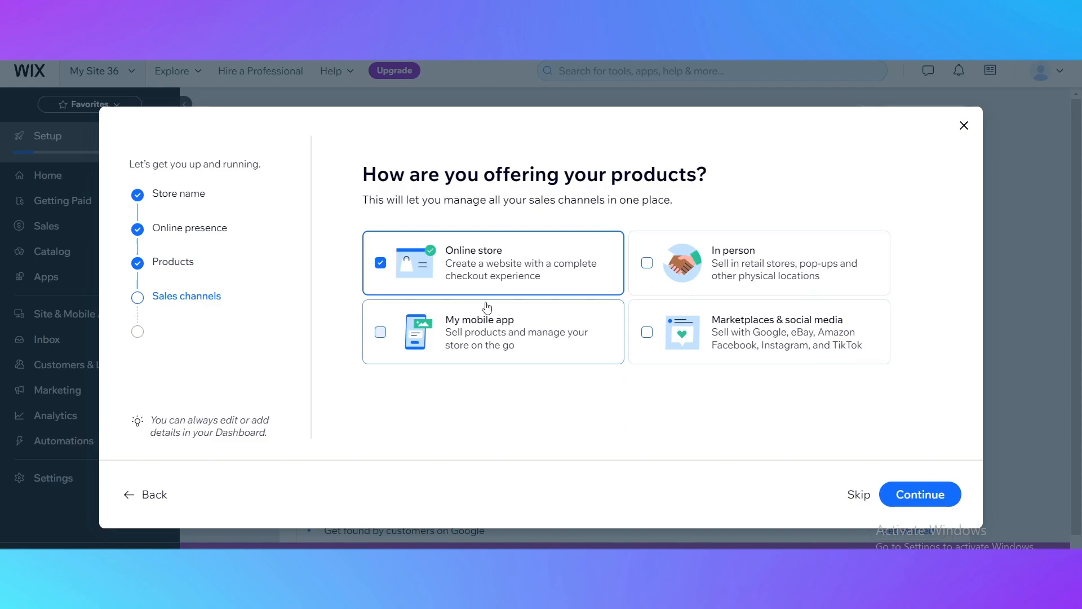
pyautogui.moveTo(252, 189)
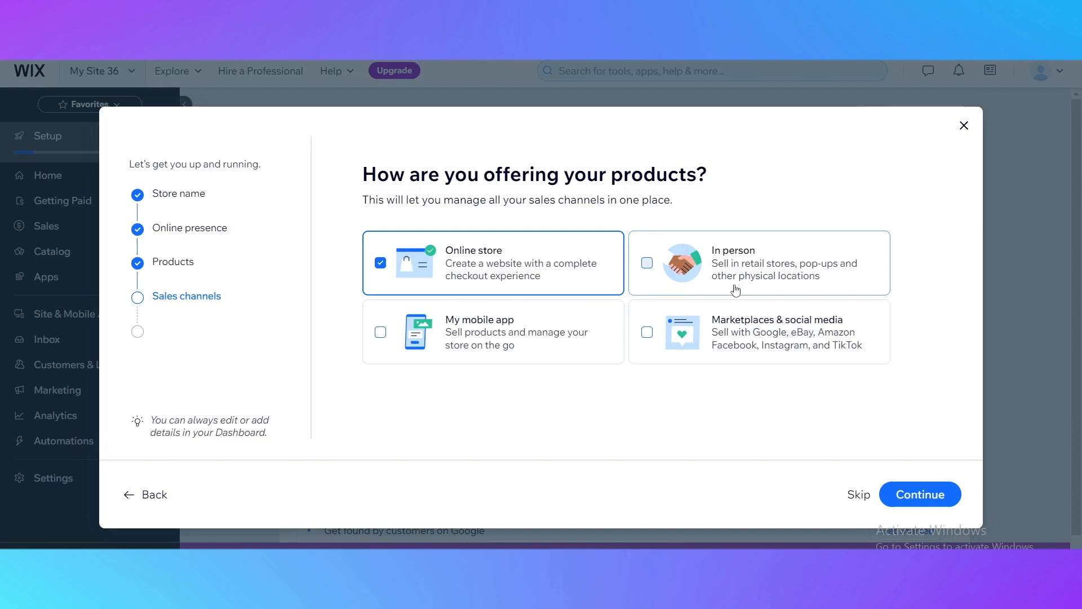
pyautogui.moveTo(539, 354)
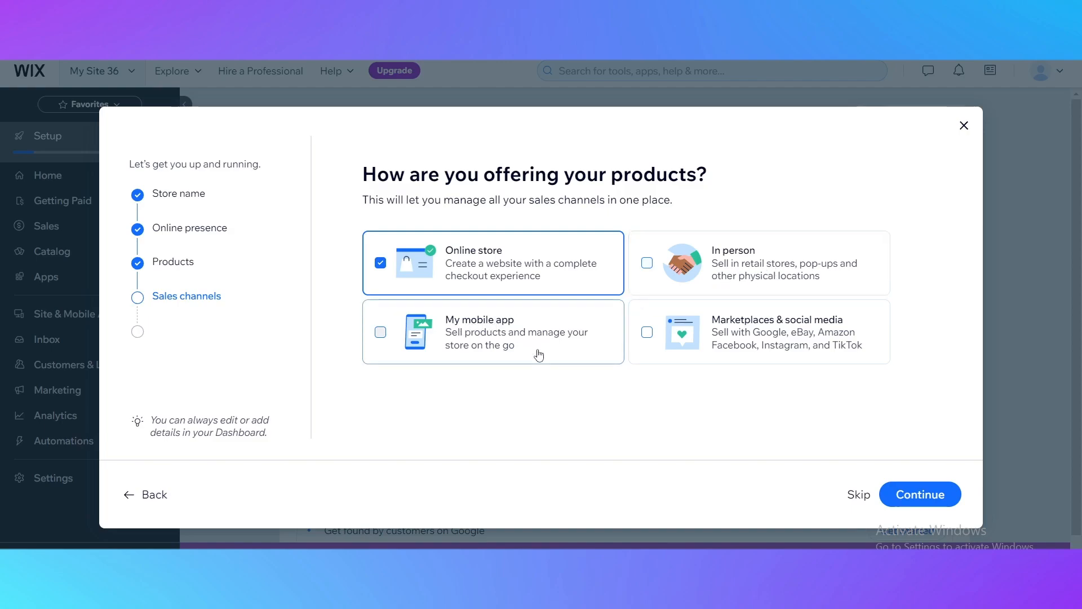
pyautogui.moveTo(755, 339)
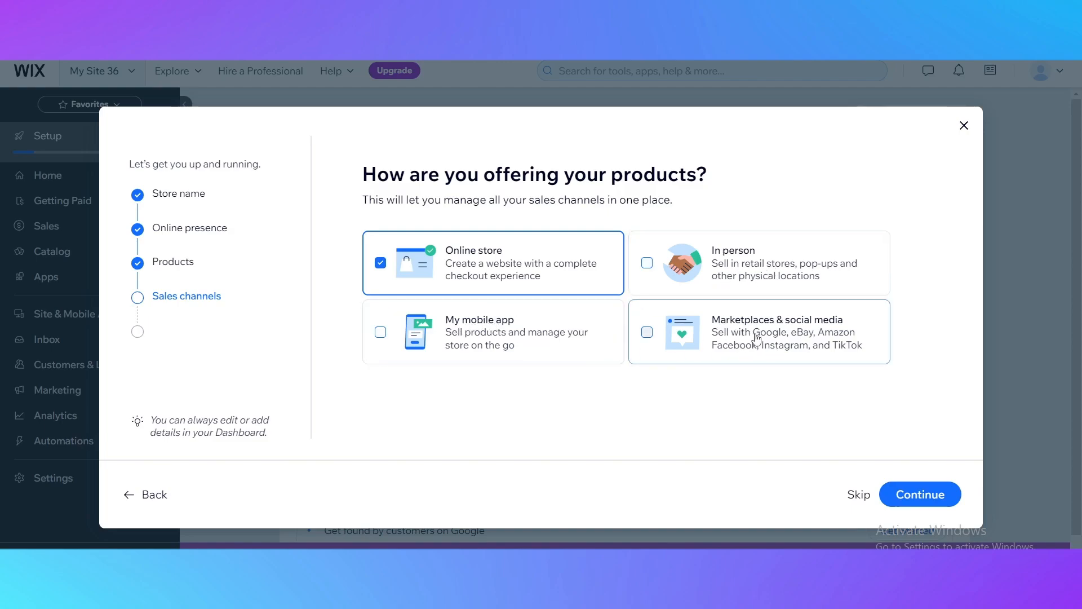
pyautogui.moveTo(494, 303)
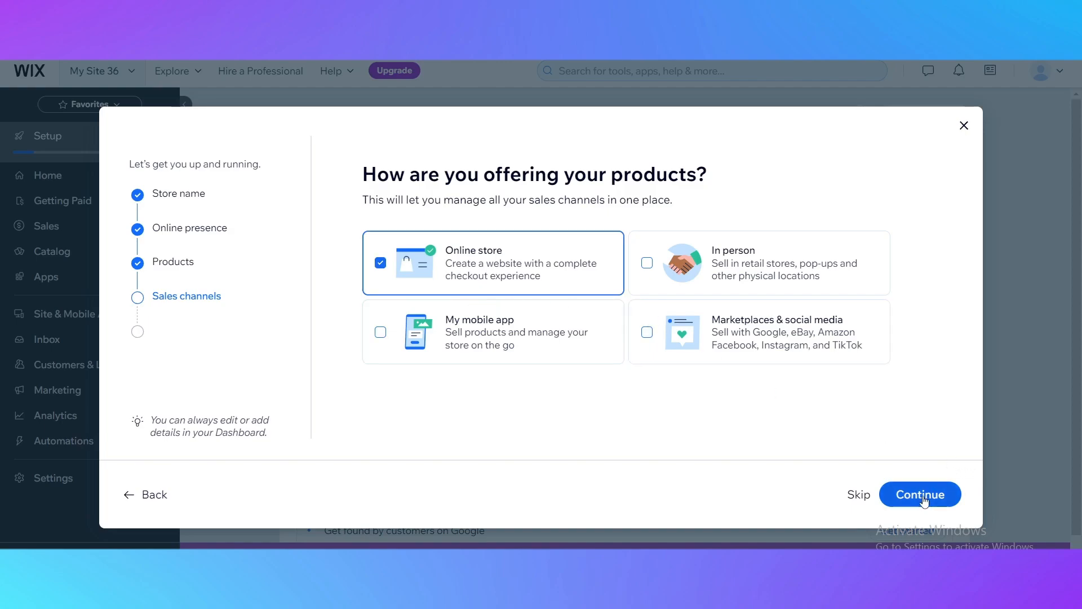
pyautogui.click(920, 494)
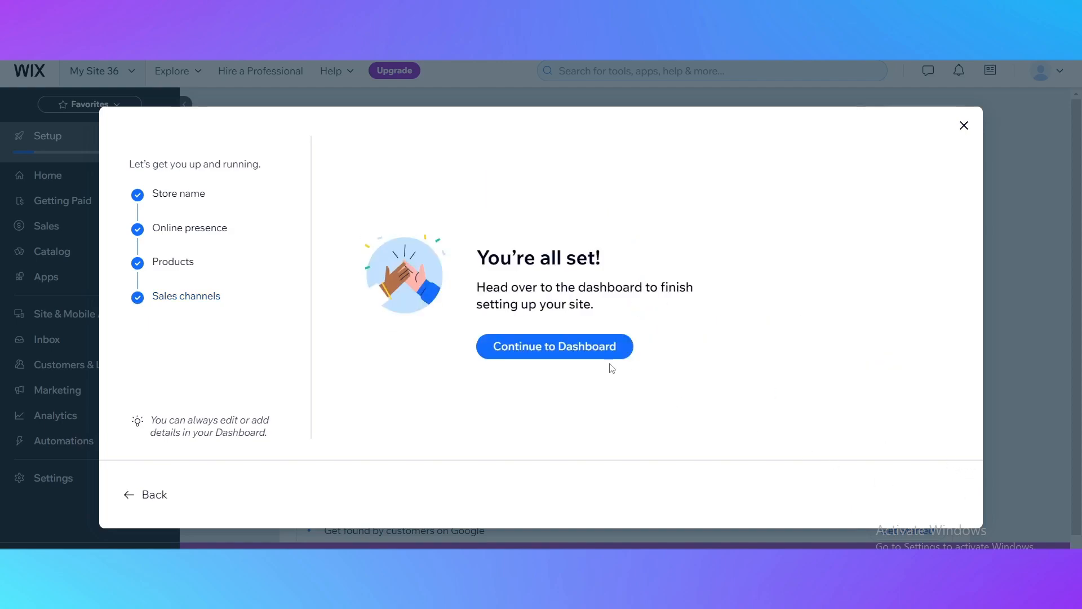
pyautogui.moveTo(552, 355)
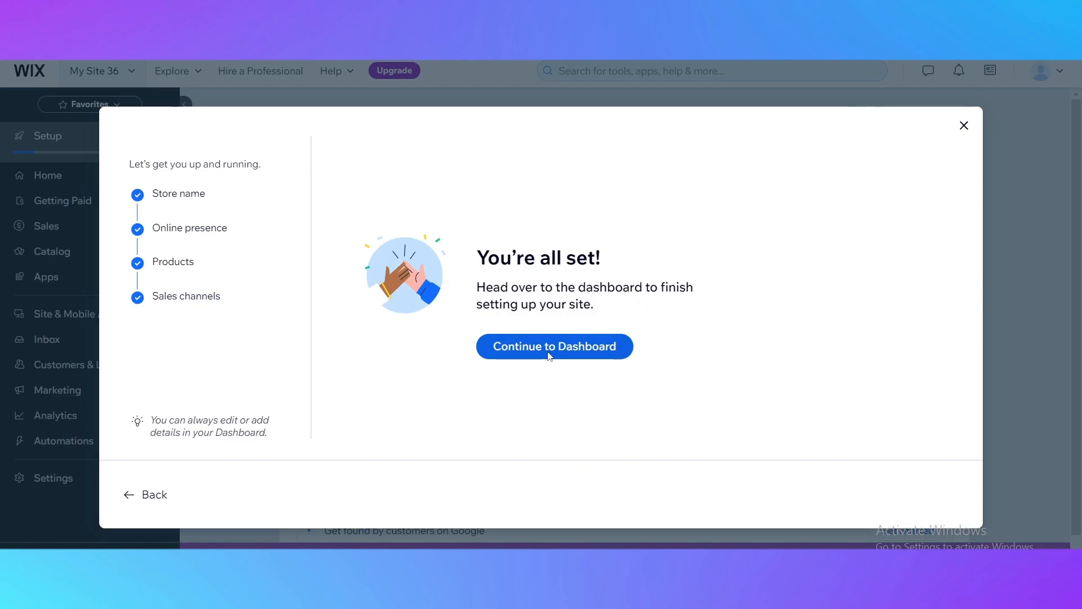
pyautogui.click(553, 346)
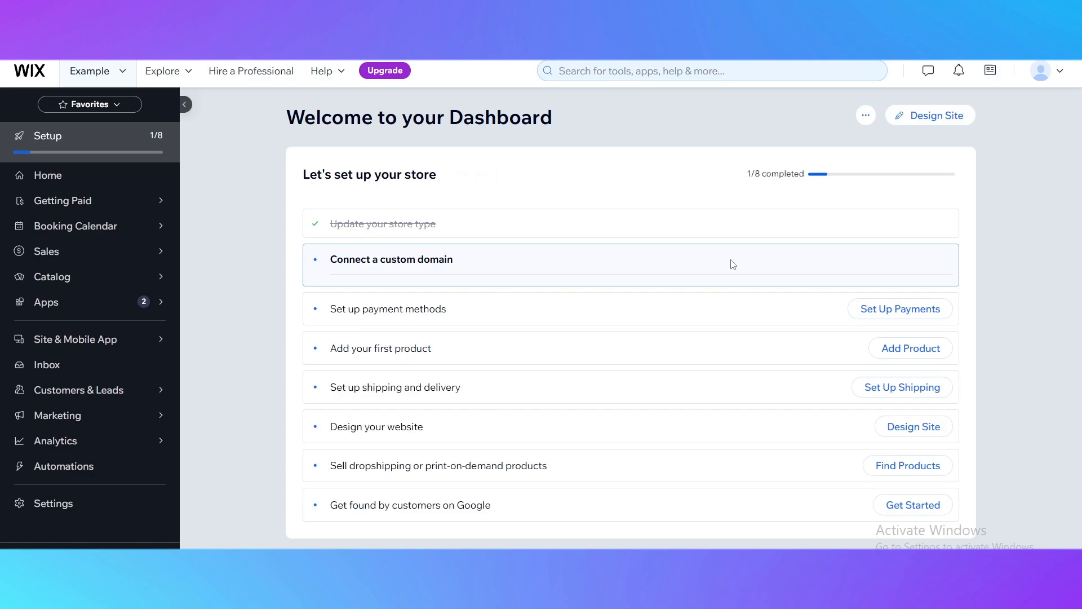
# Step: Expand the 'Connect a custom domain' checklist task and review the remaining setup steps
pyautogui.click(391, 259)
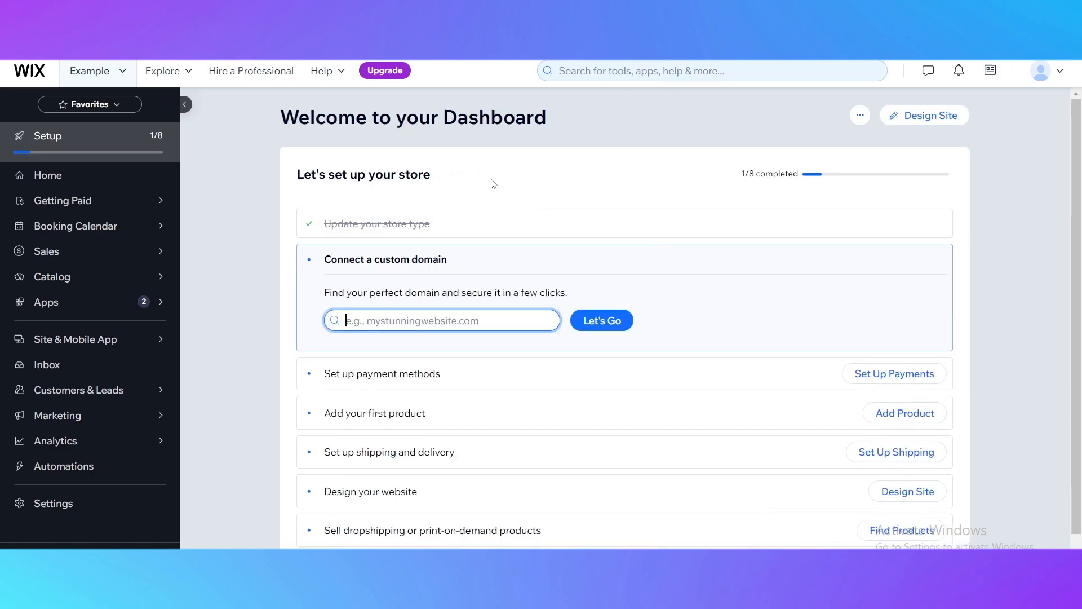
pyautogui.scroll(-3)
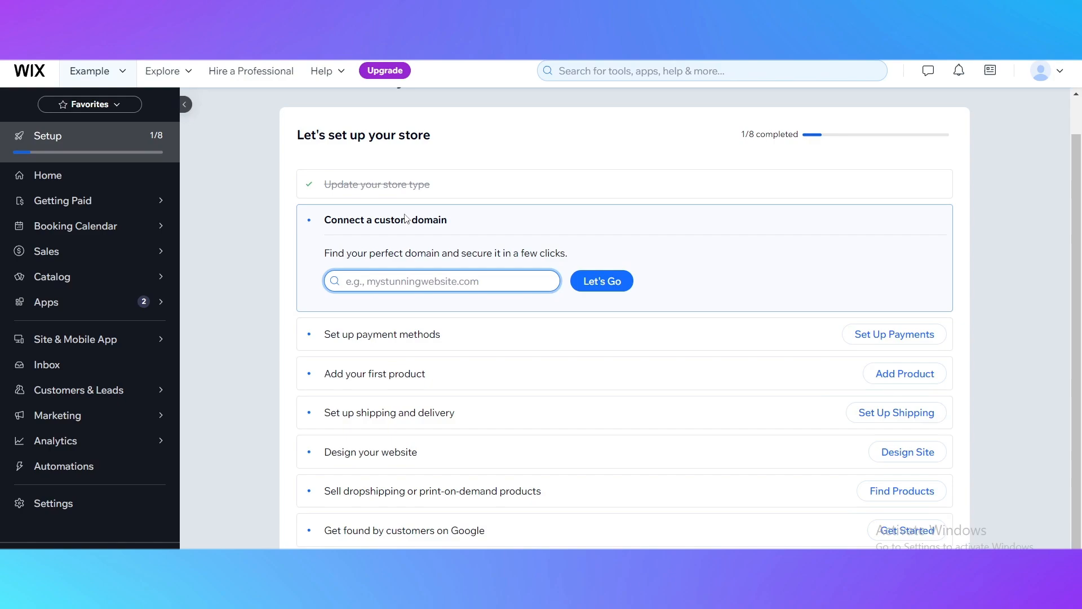
pyautogui.scroll(-3)
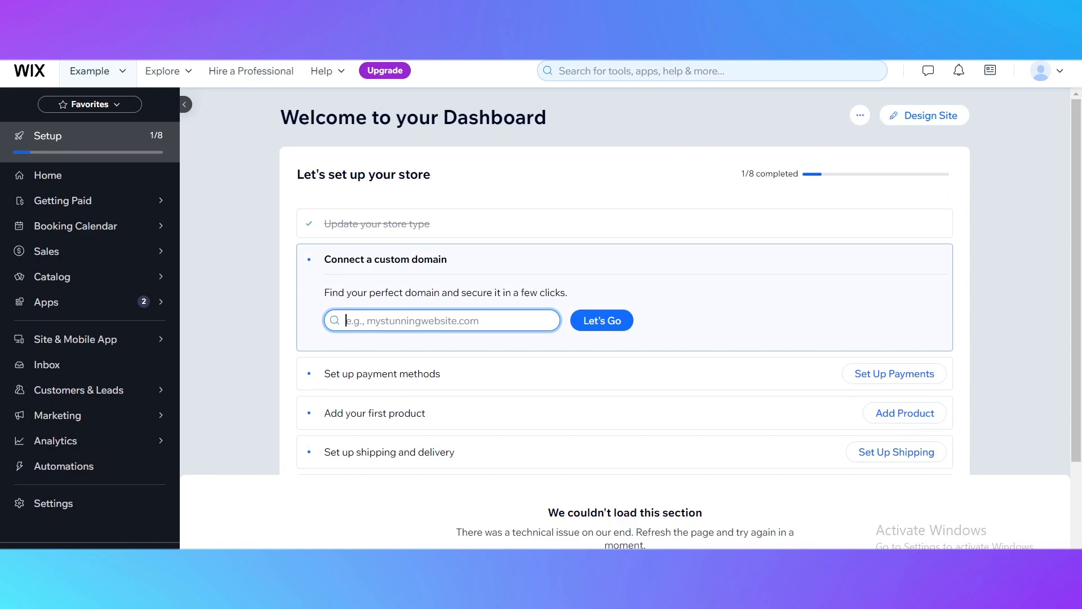
pyautogui.moveTo(518, 515)
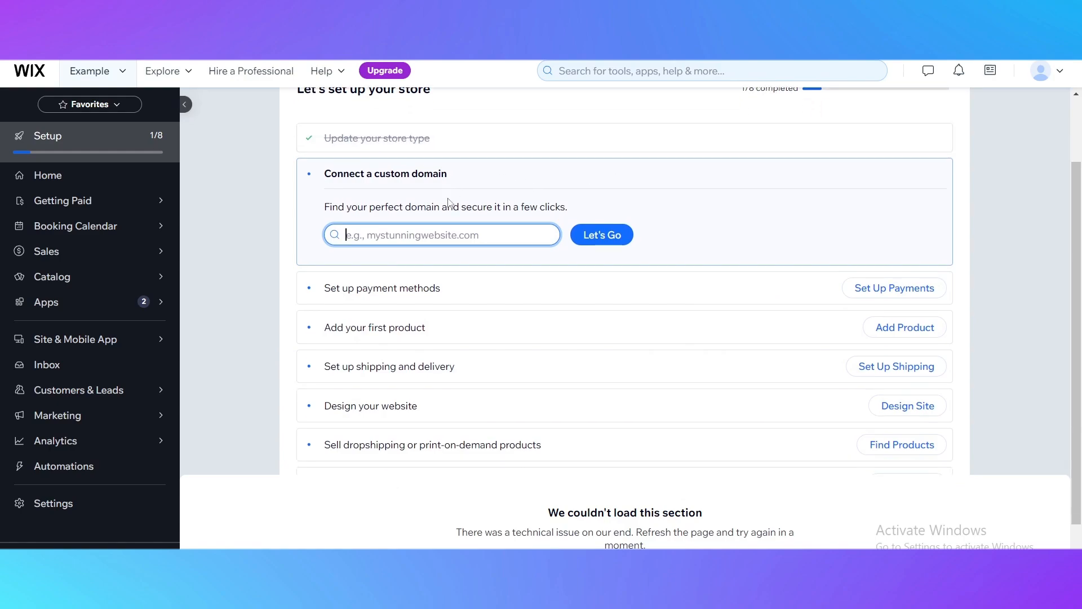
pyautogui.scroll(-3)
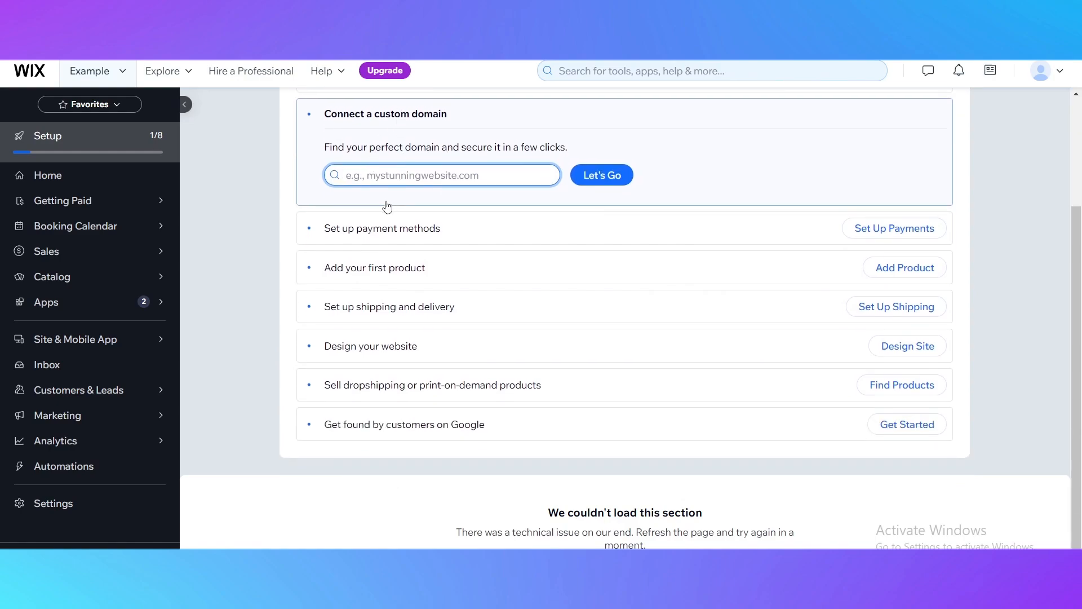
pyautogui.moveTo(367, 428)
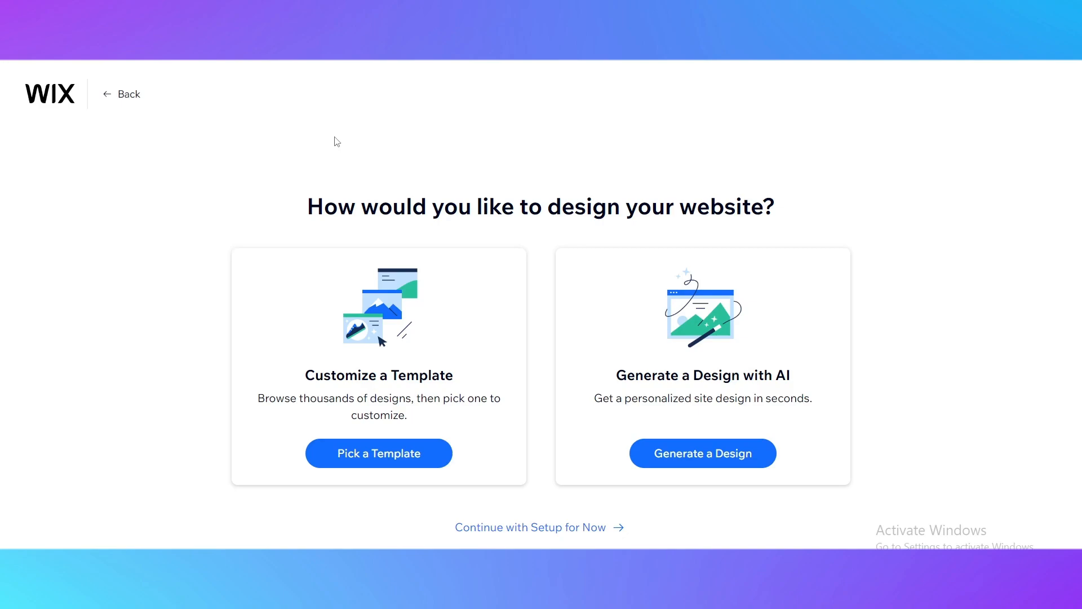
pyautogui.moveTo(238, 348)
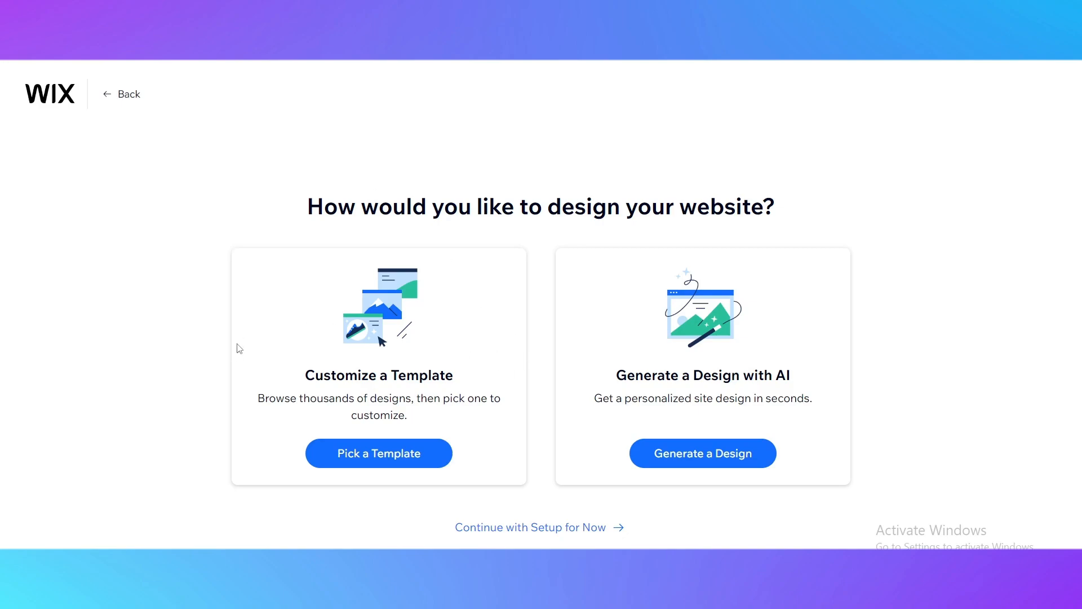
pyautogui.moveTo(650, 373)
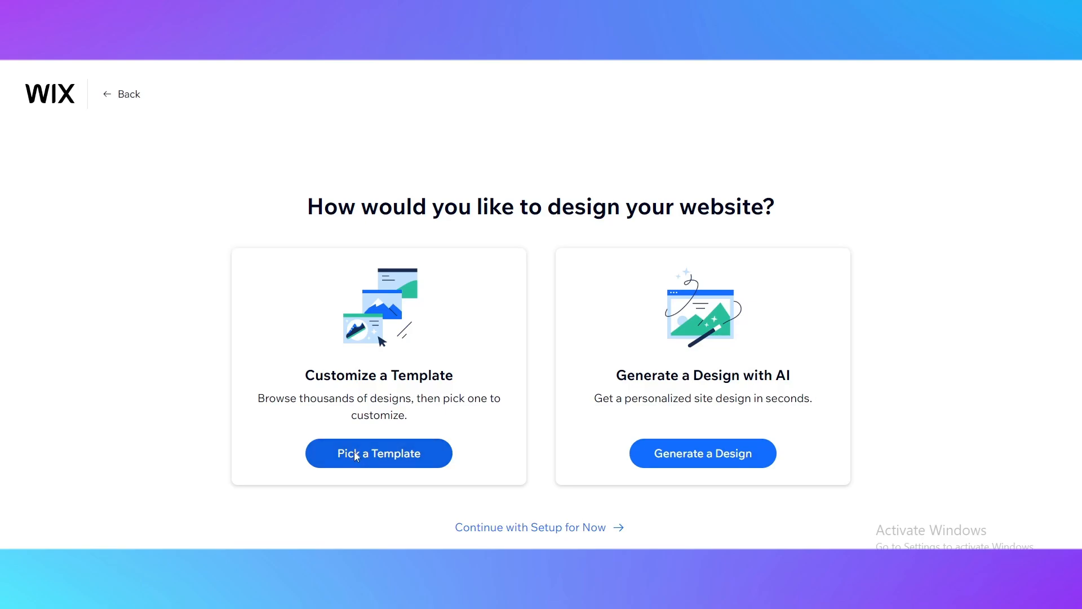
# Step: Choose Pick a Template to open the eCommerce template gallery
pyautogui.click(379, 453)
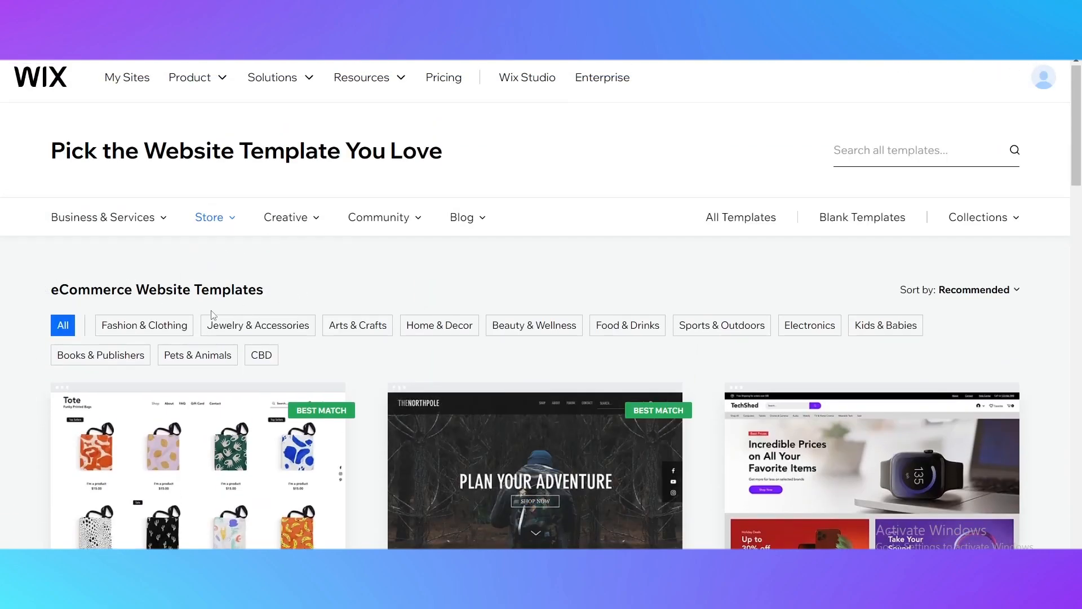
# Step: Find the Stationery Store template among the store templates and open it for editing
pyautogui.scroll(-3)
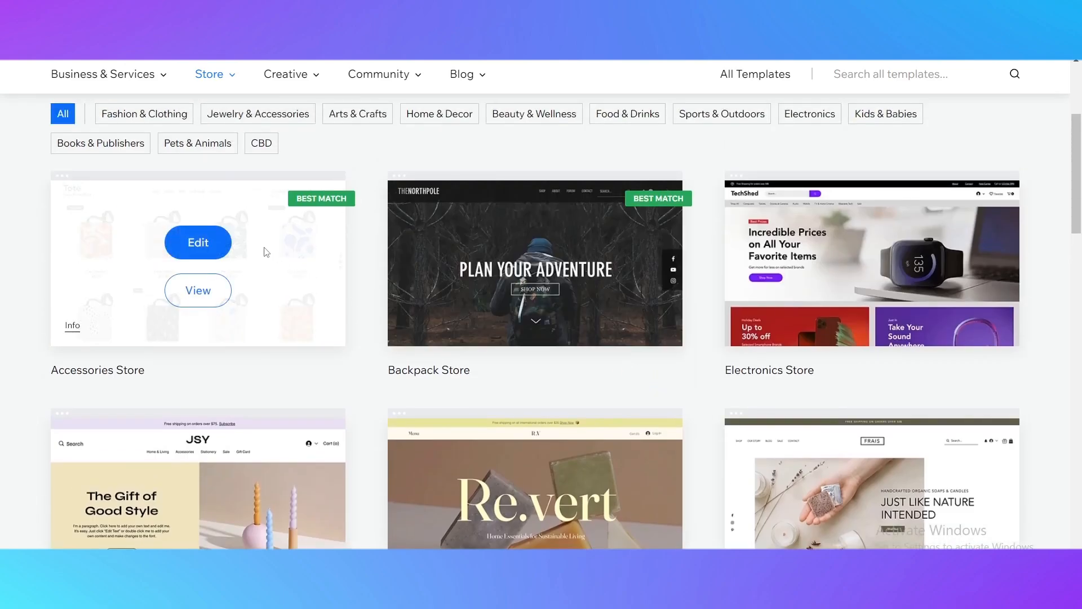
pyautogui.scroll(-3)
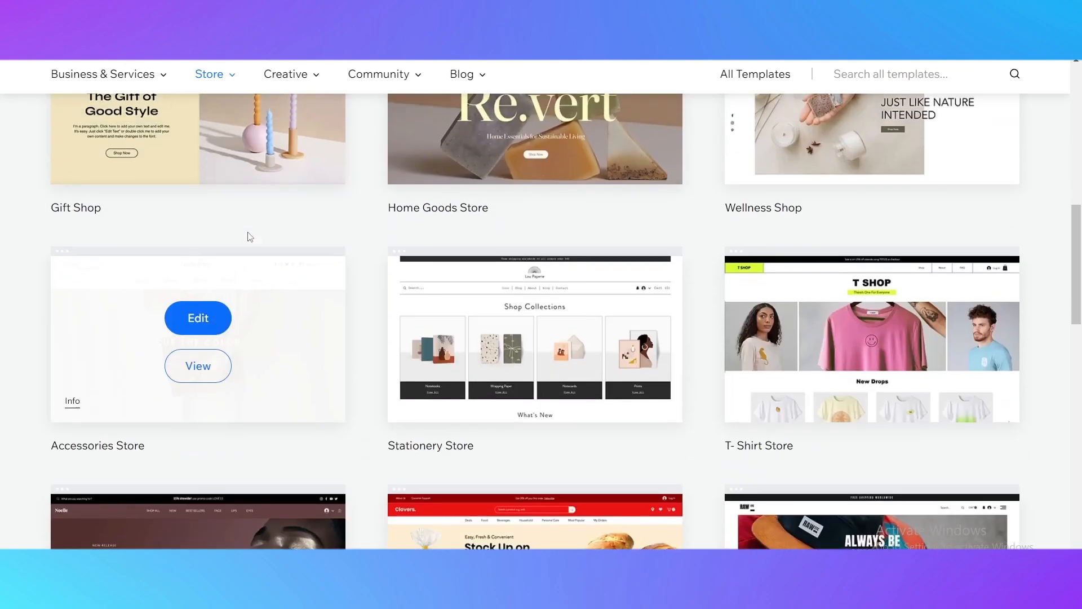
pyautogui.scroll(-3)
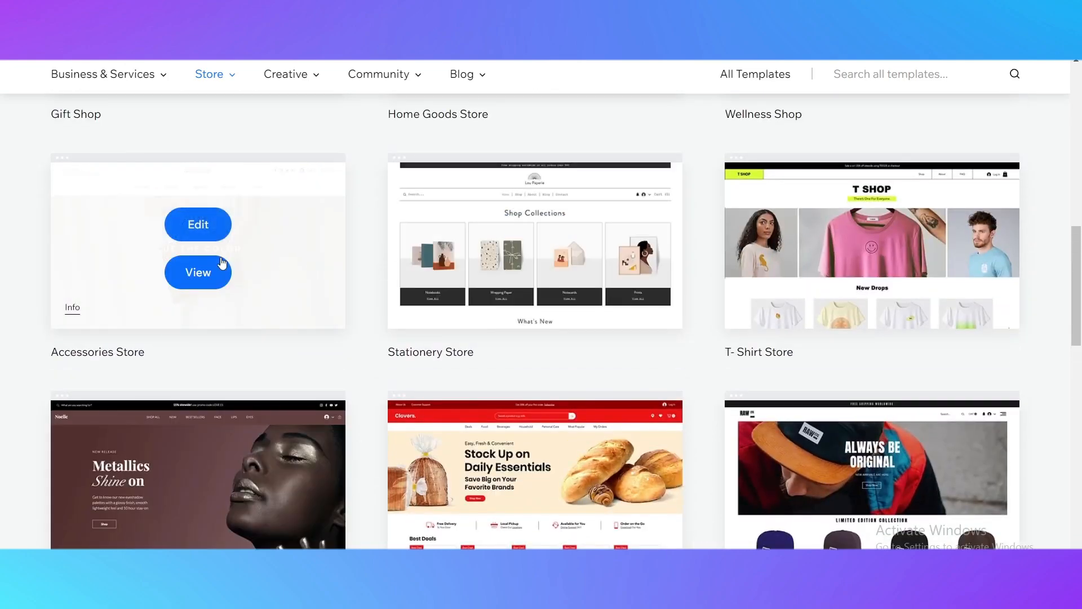
pyautogui.scroll(-3)
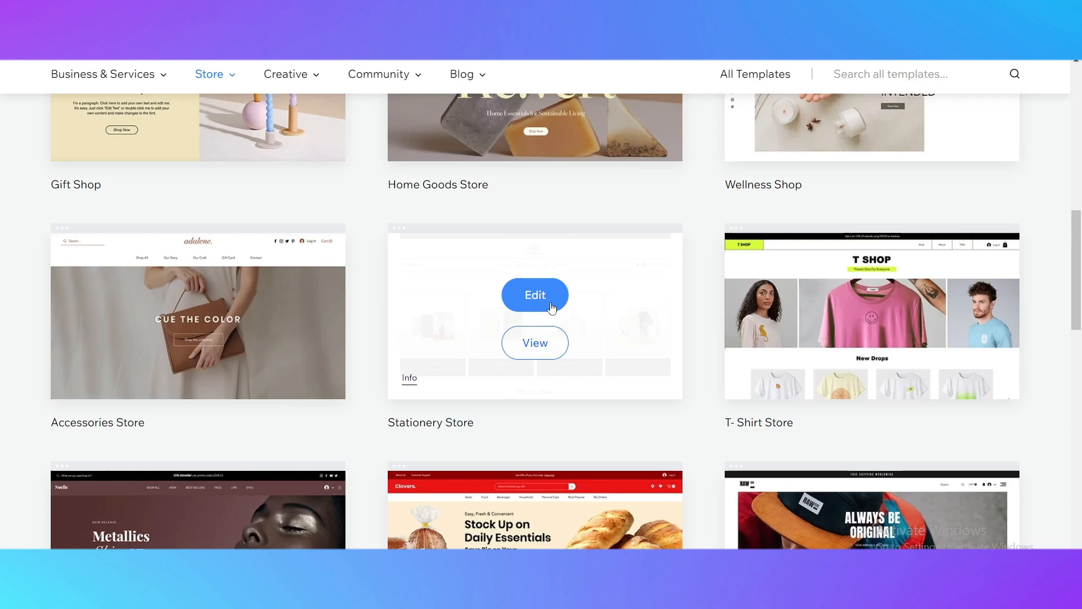
pyautogui.click(535, 294)
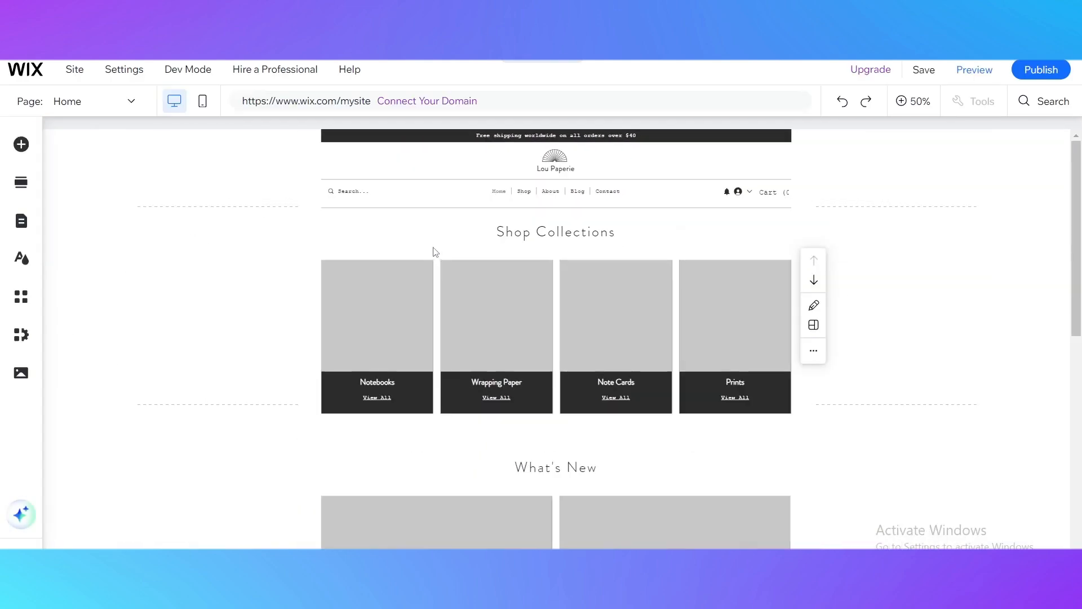
# Step: Let the editor finish loading the Lou Paperie homepage with its collection headings and images
pyautogui.click(20, 144)
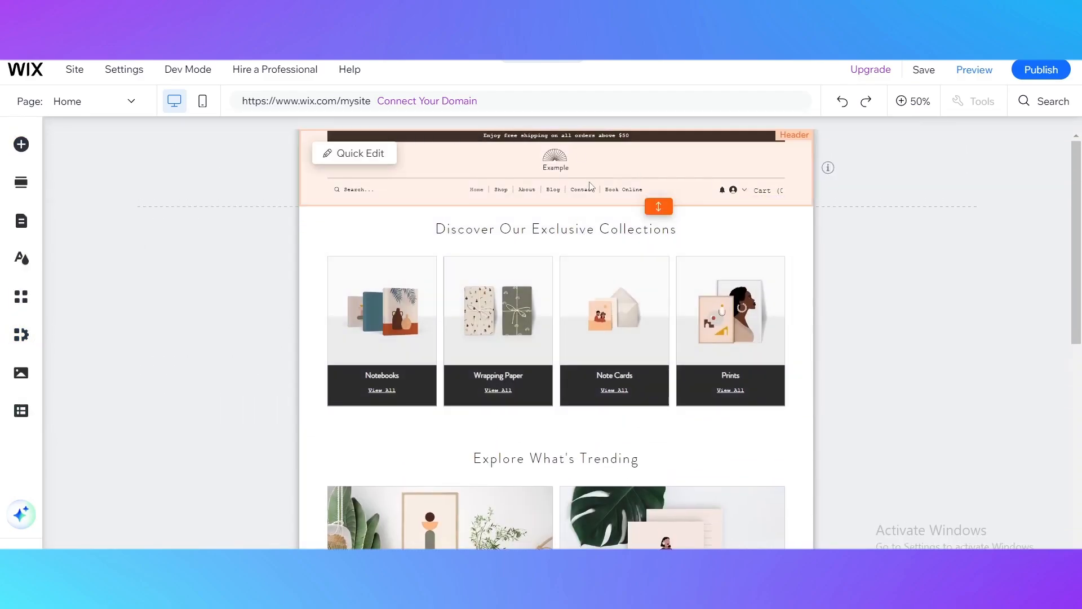
pyautogui.click(130, 100)
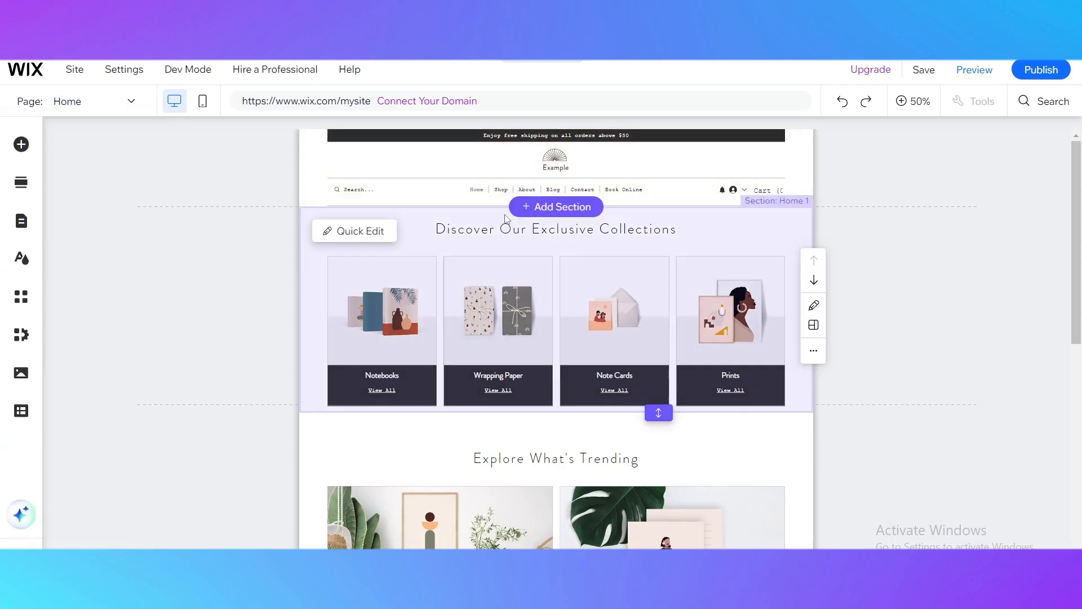
pyautogui.scroll(-3)
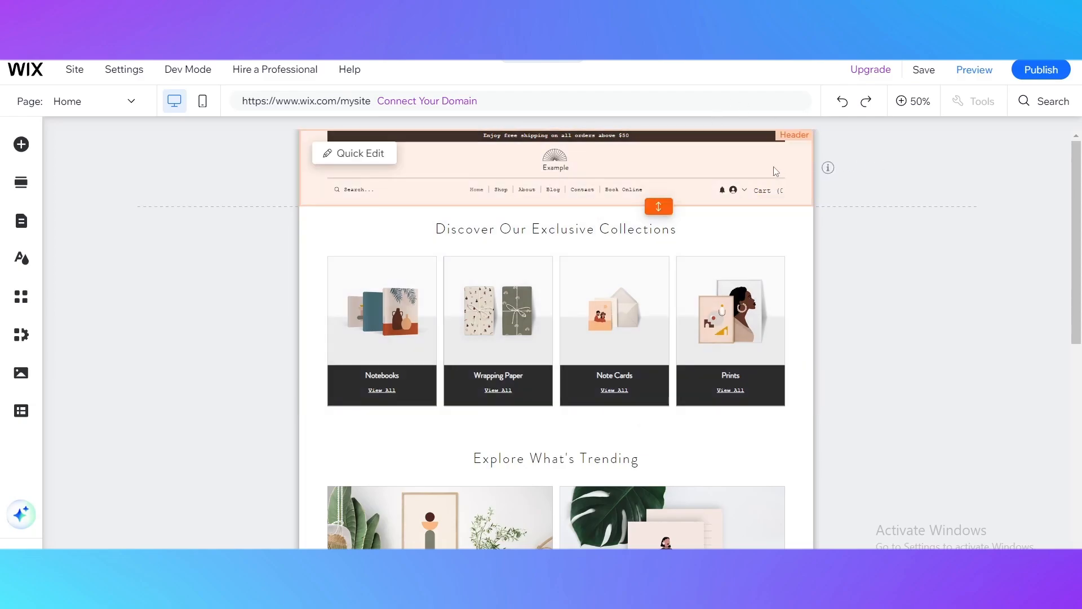
pyautogui.scroll(-3)
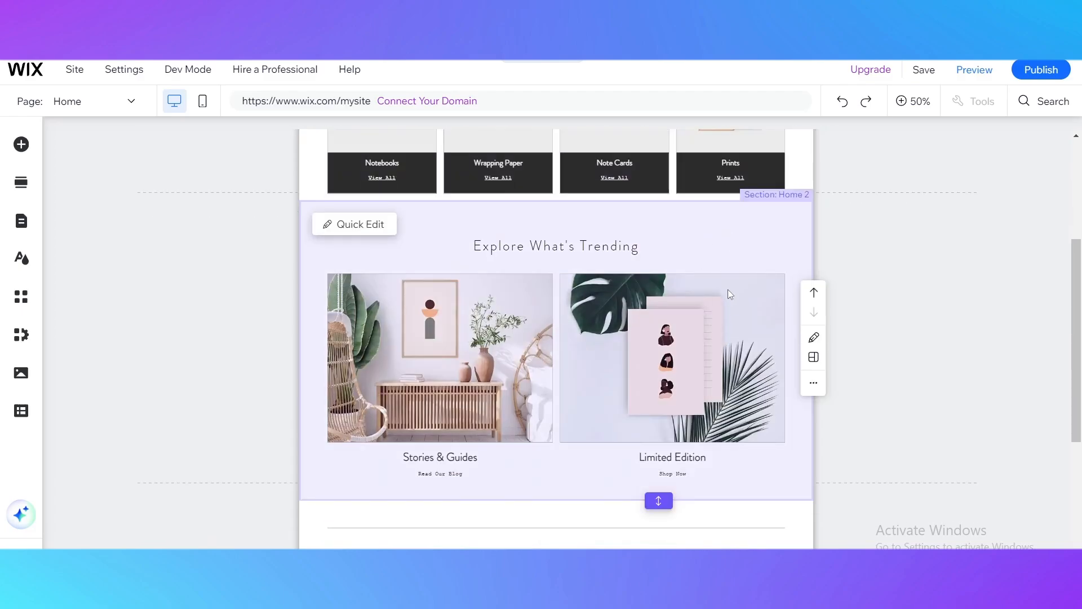
pyautogui.scroll(-3)
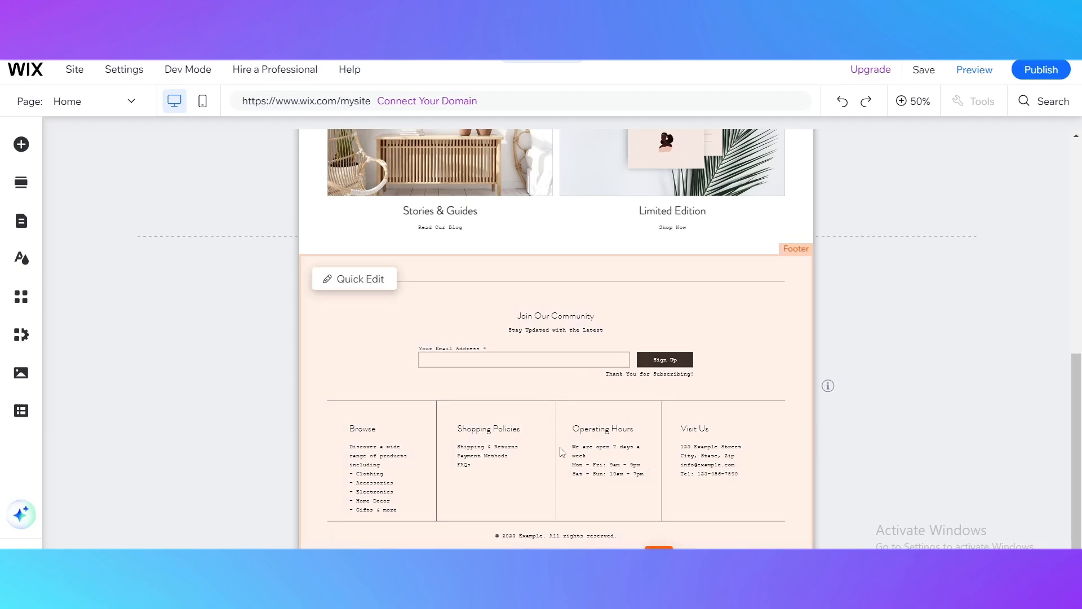
pyautogui.moveTo(546, 408)
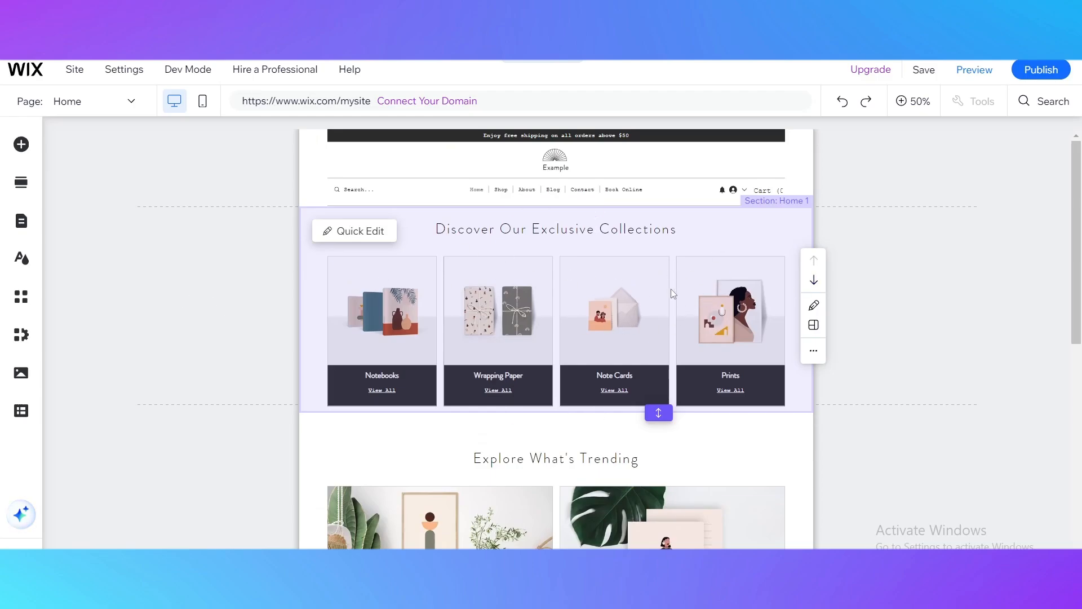
# Step: Select the collections Pro Gallery at 100% zoom and enter Manage Media to move Notebooks last
pyautogui.click(901, 100)
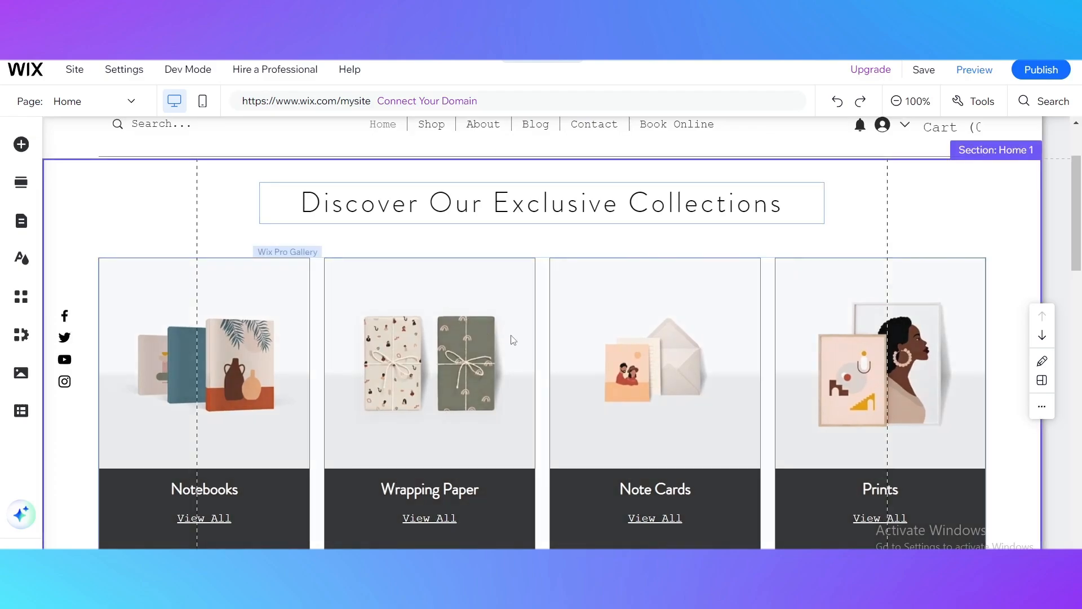
pyautogui.scroll(-3)
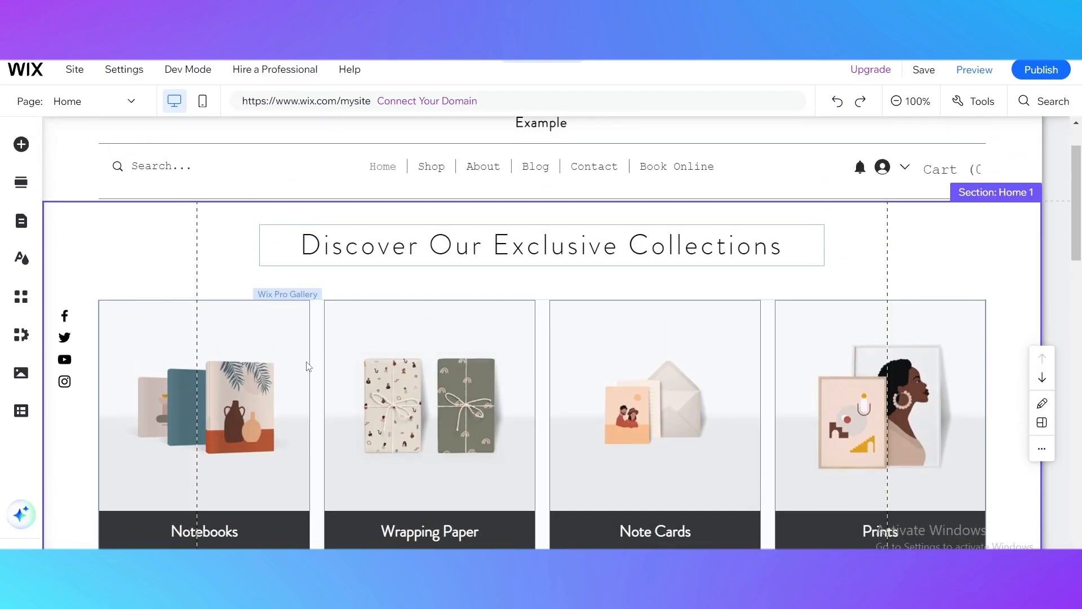
pyautogui.click(204, 404)
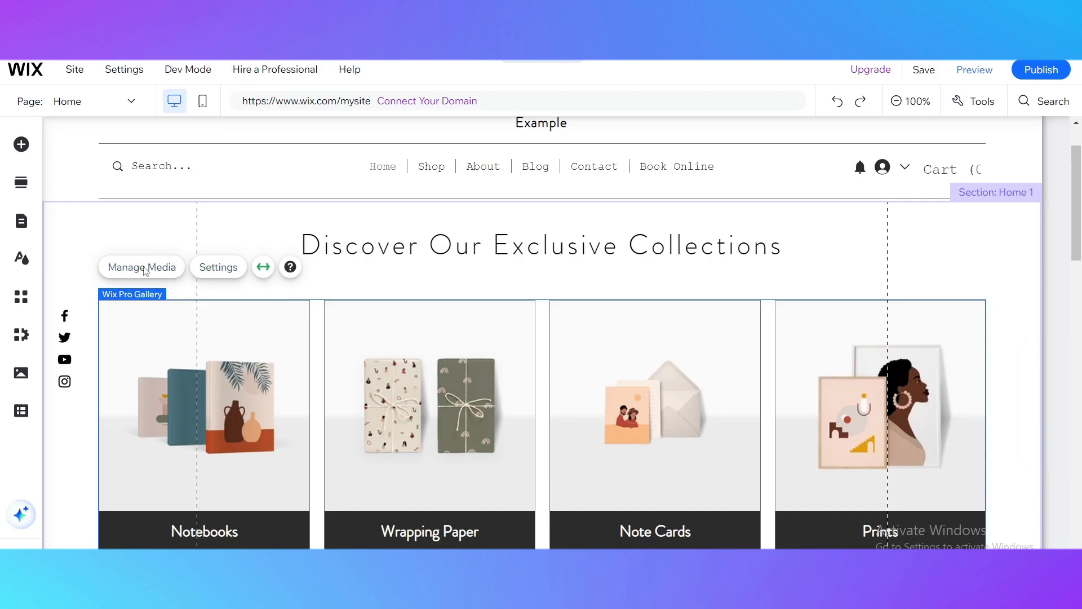
pyautogui.click(141, 268)
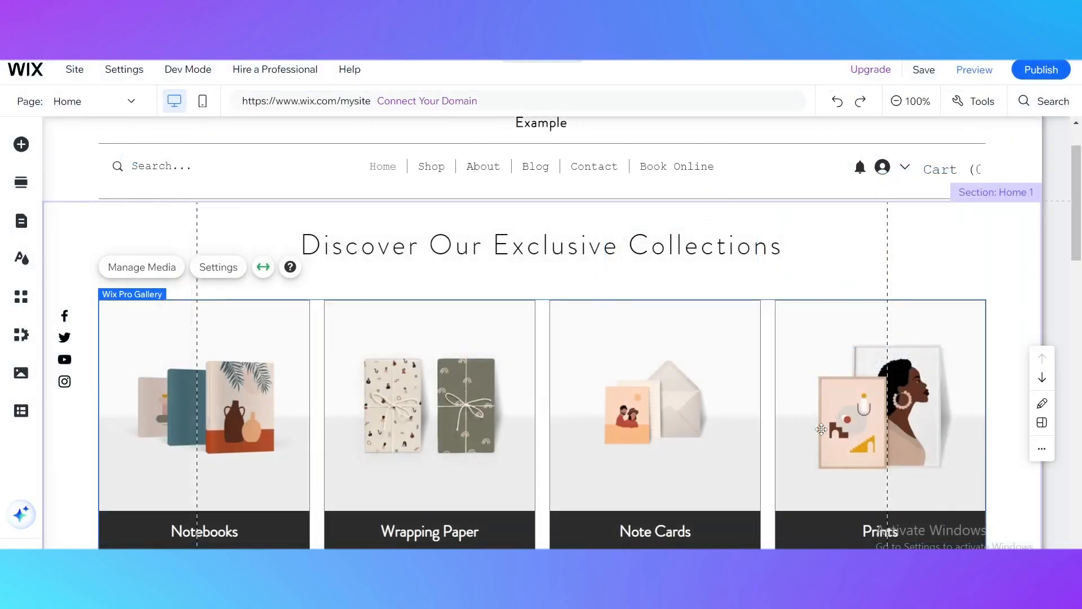
pyautogui.scroll(-3)
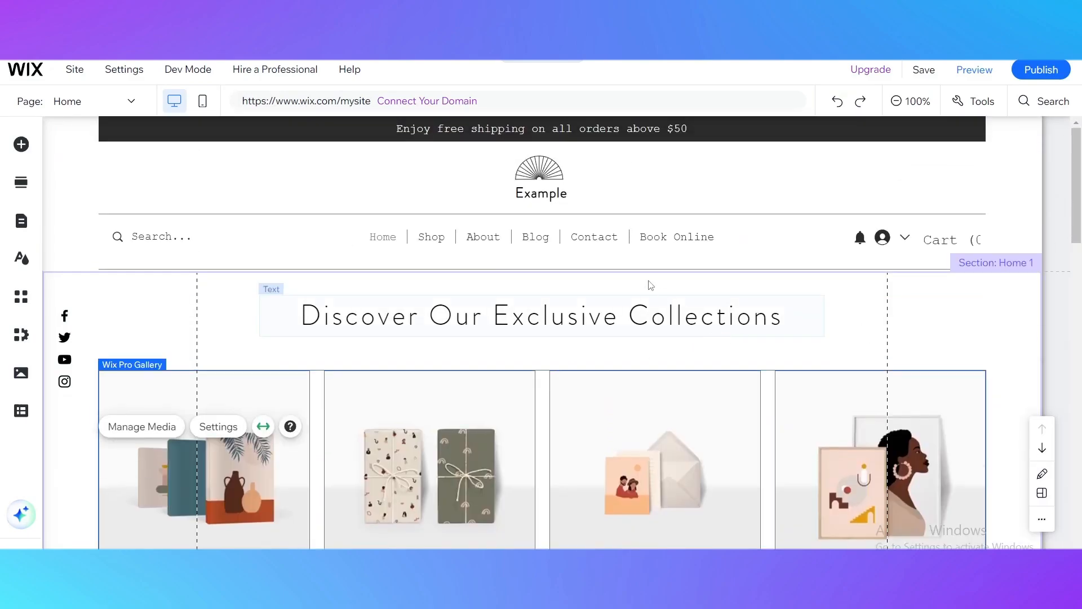
# Step: Browse Image and Box elements, then reach the Add Section library with Welcome layouts
pyautogui.click(20, 144)
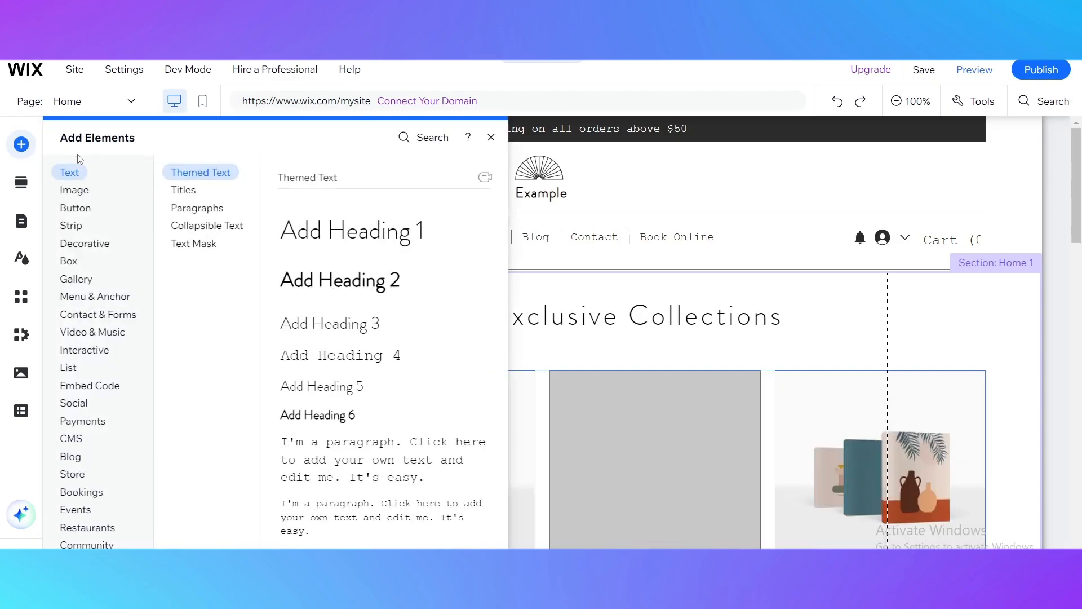
pyautogui.click(73, 189)
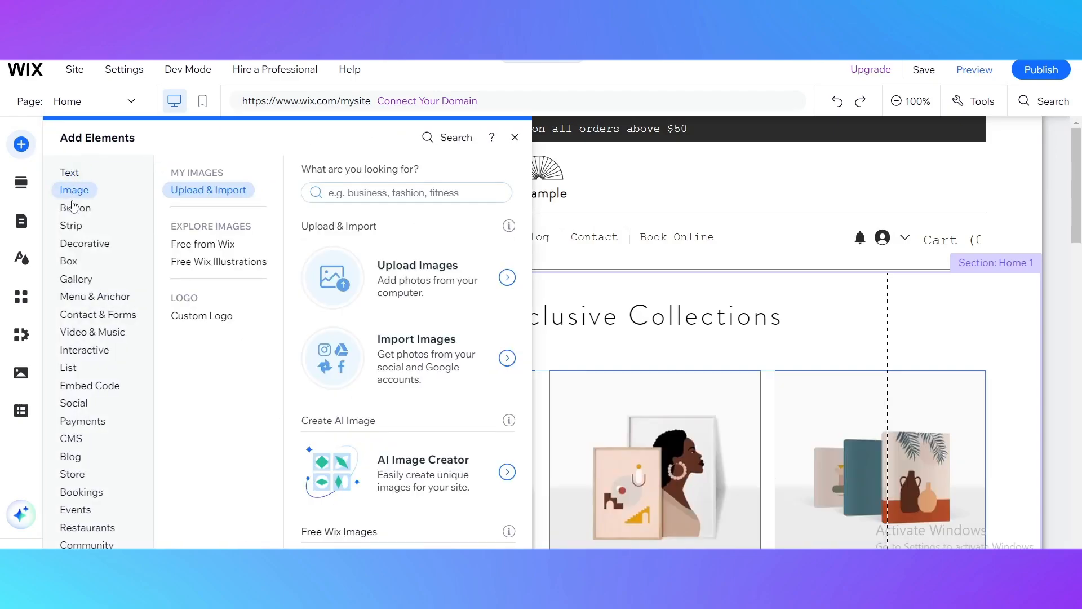
pyautogui.click(21, 183)
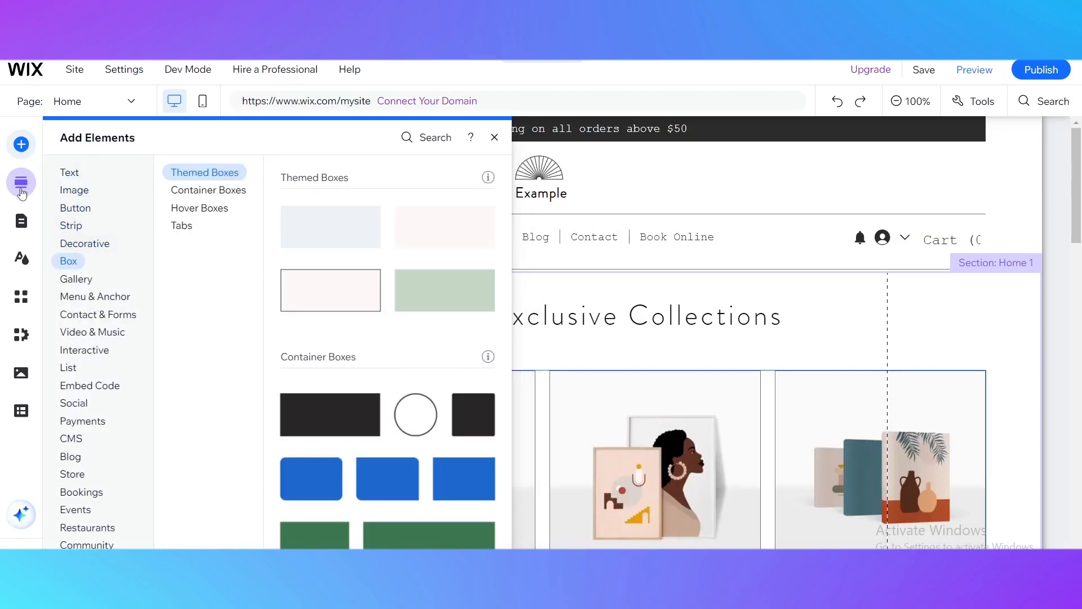
pyautogui.click(21, 182)
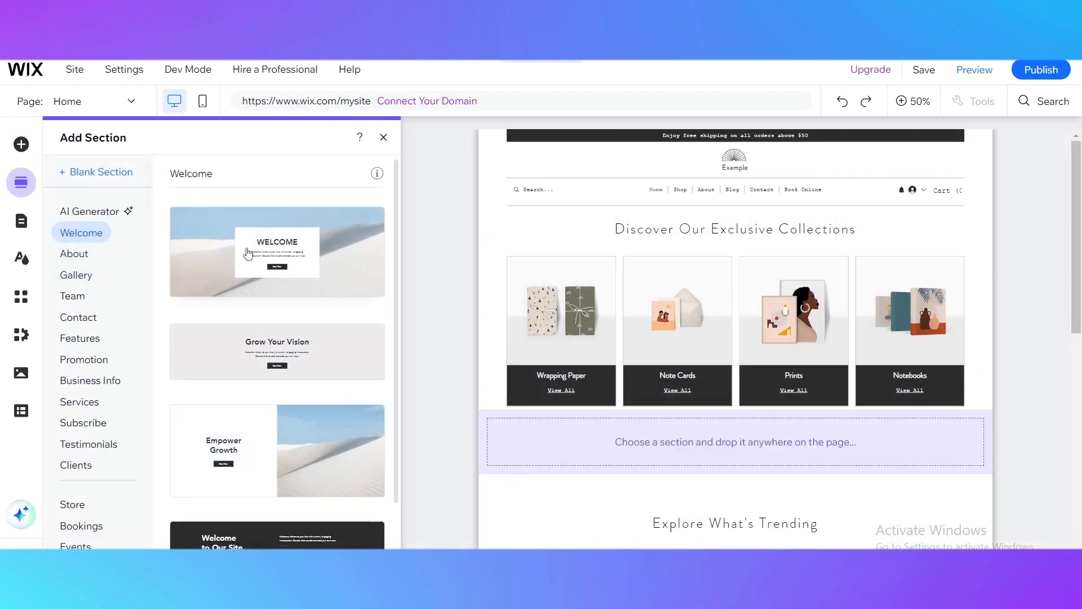
pyautogui.moveTo(247, 450)
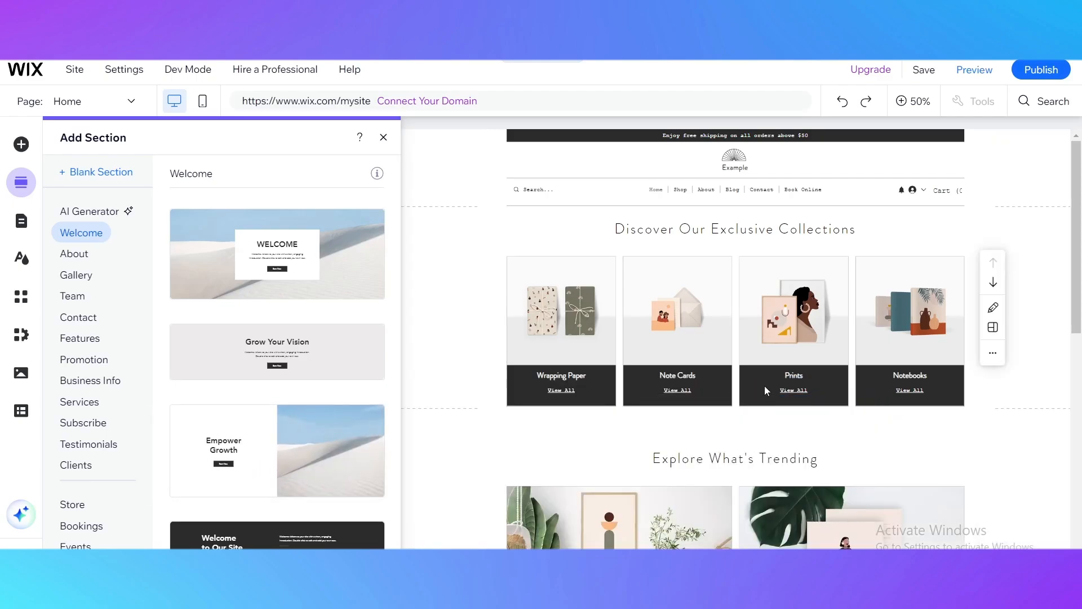
# Step: Place the Empower Growth welcome layout below the gallery and view the page at 50% zoom
pyautogui.scroll(-3)
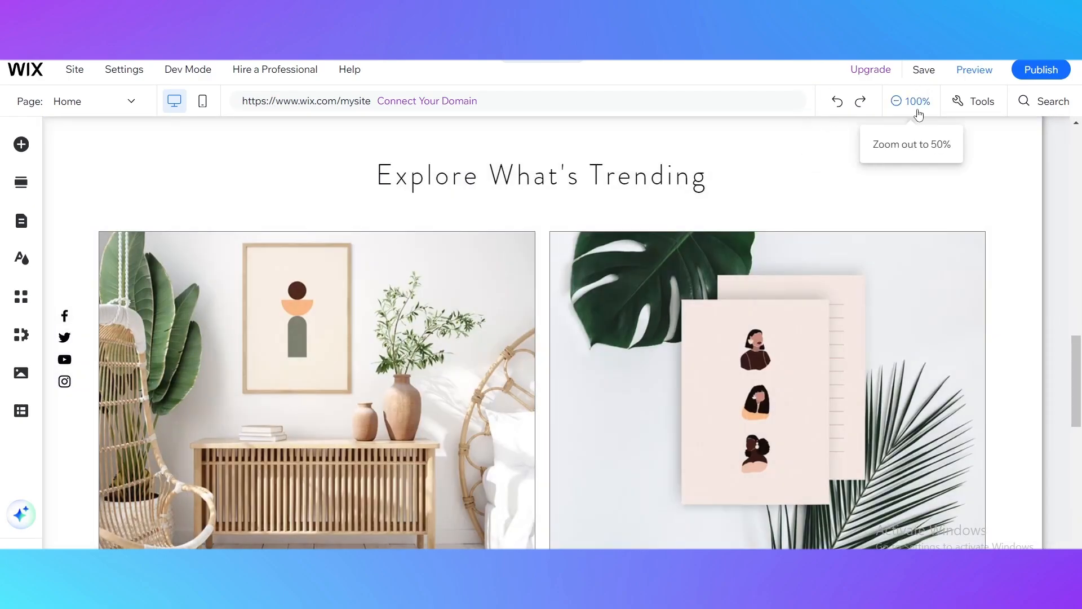
pyautogui.click(895, 101)
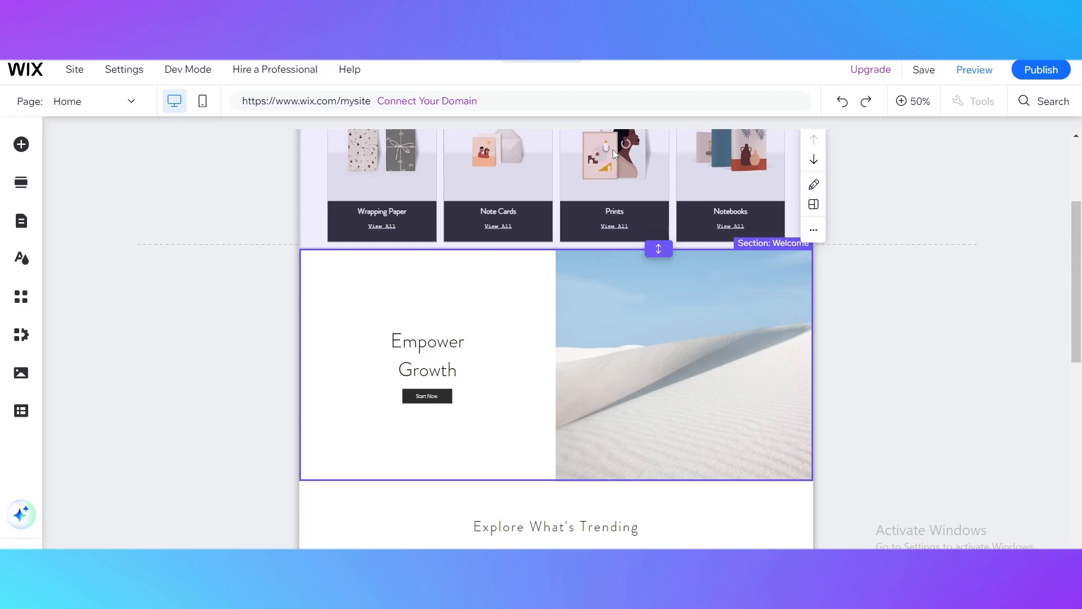
pyautogui.moveTo(595, 149)
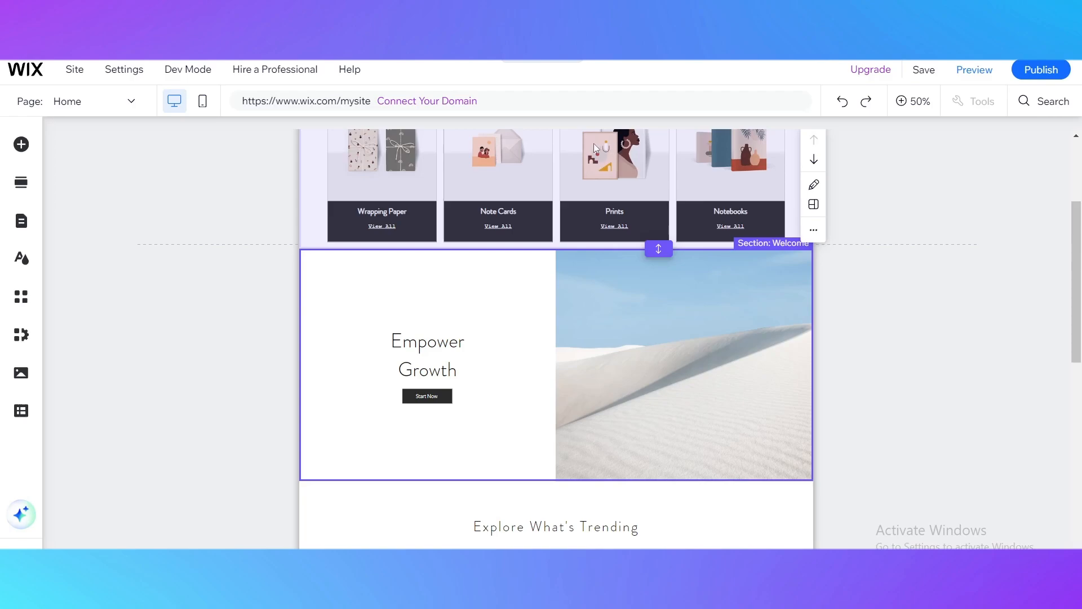